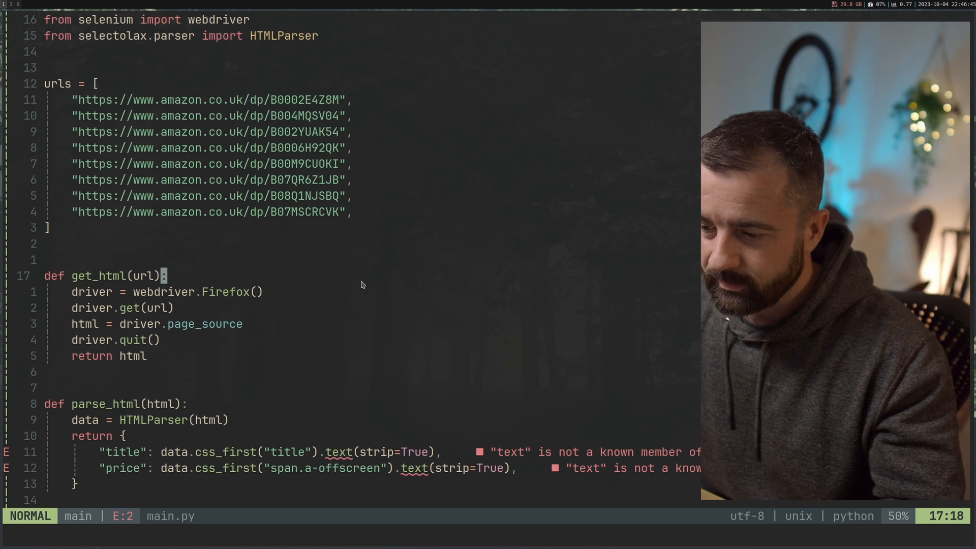
mouse_move(118, 283)
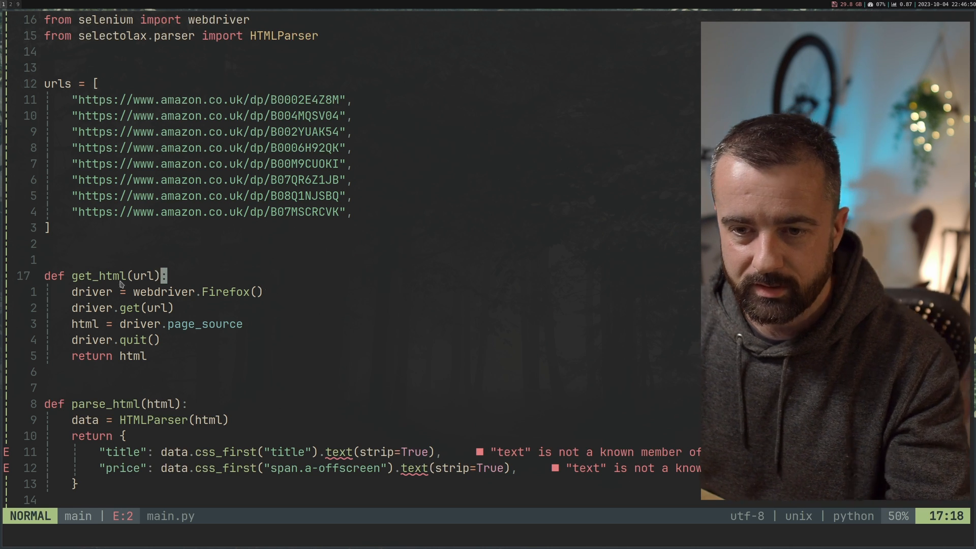
Move down through get_html in main.py, which drives a local Firefox browser
key(v)
text(:wq)
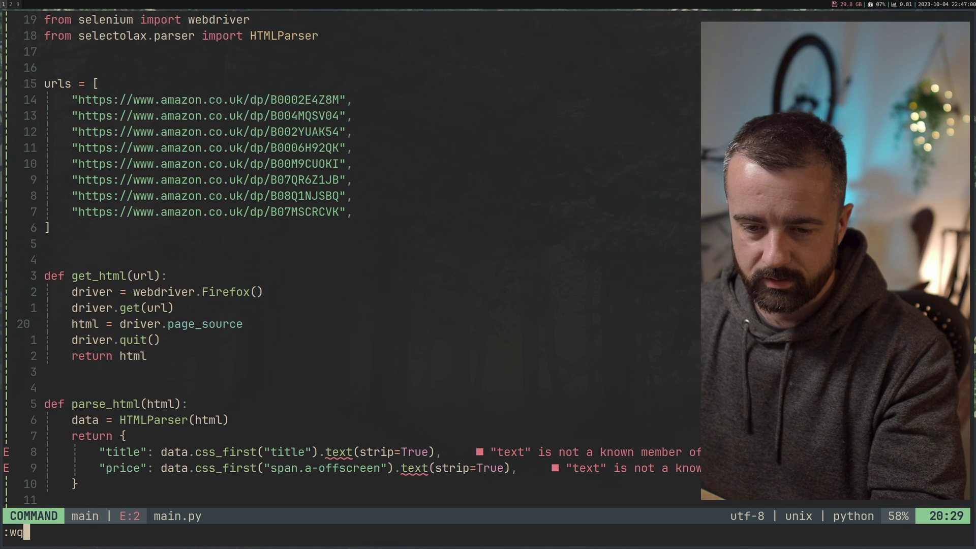
Save and quit Neovim, then run main.py to open the Amazon microphone page in Firefox
key(Return)
text(py main.py)
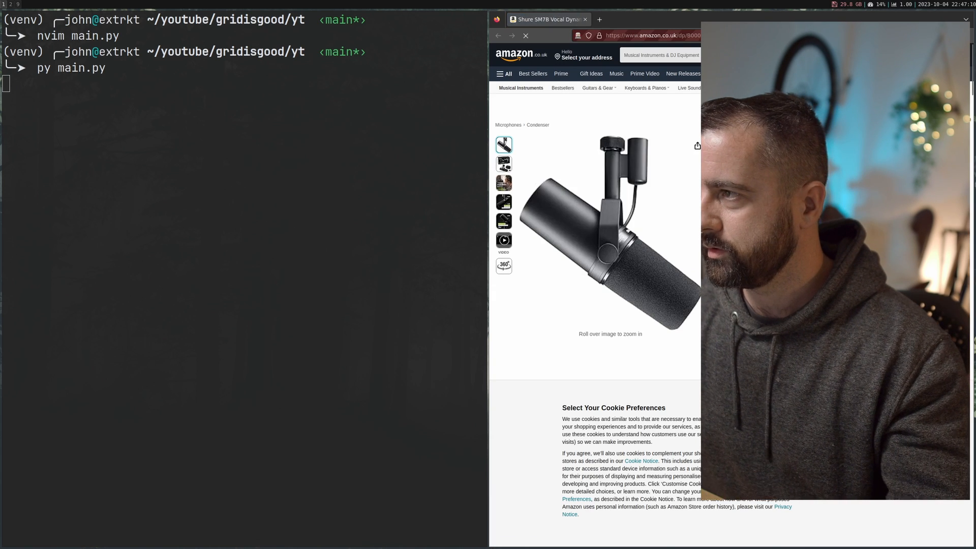
key(Return)
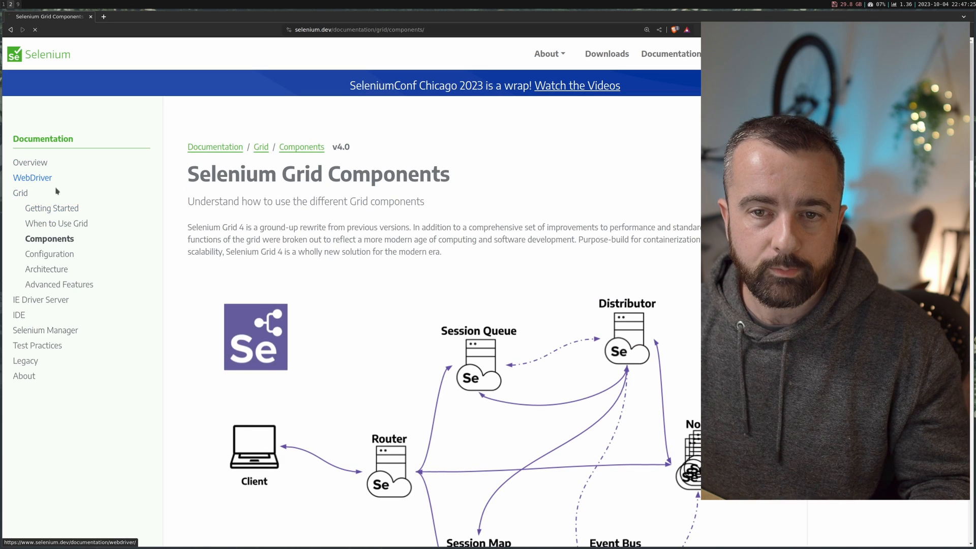
Open the Remote WebDriver docs page and view its Python webdriver.Remote example
click(32, 177)
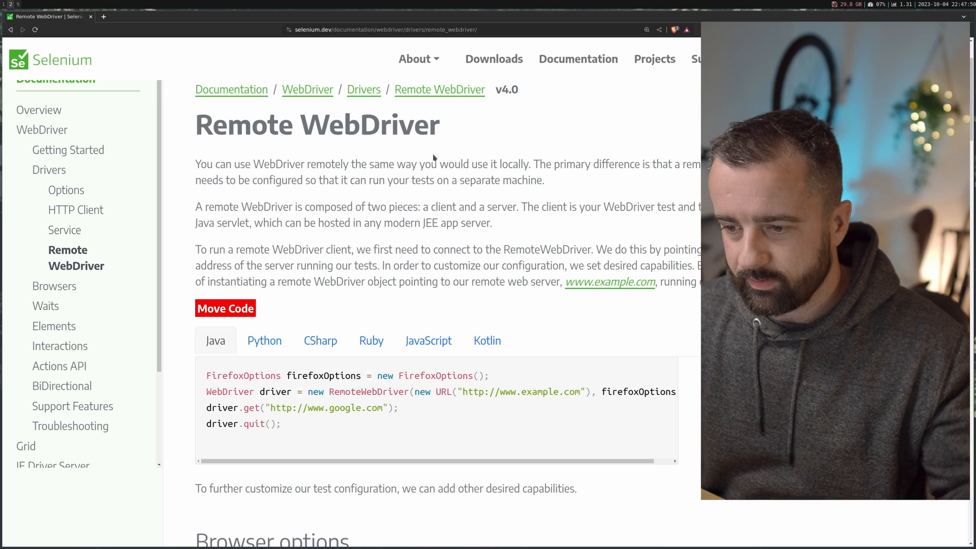
click(264, 341)
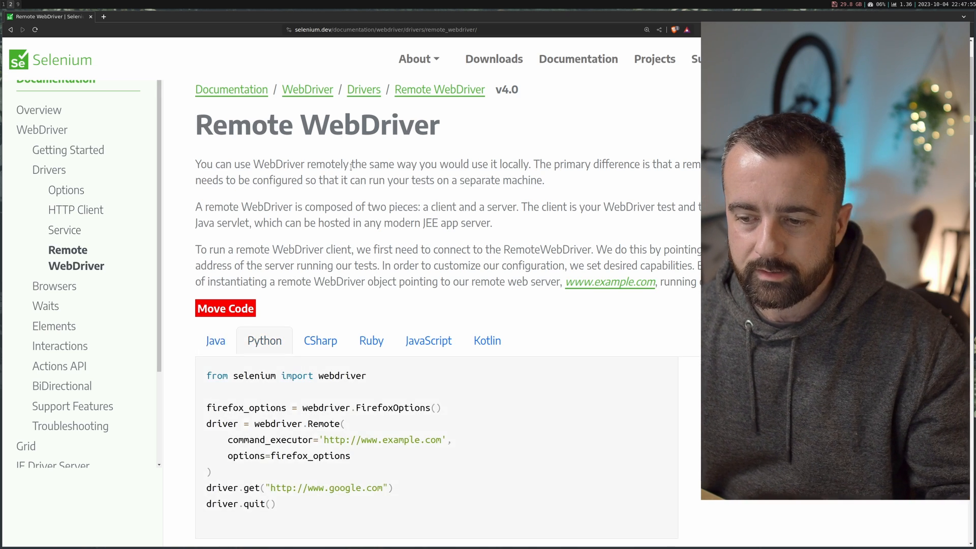
scroll(down, 3)
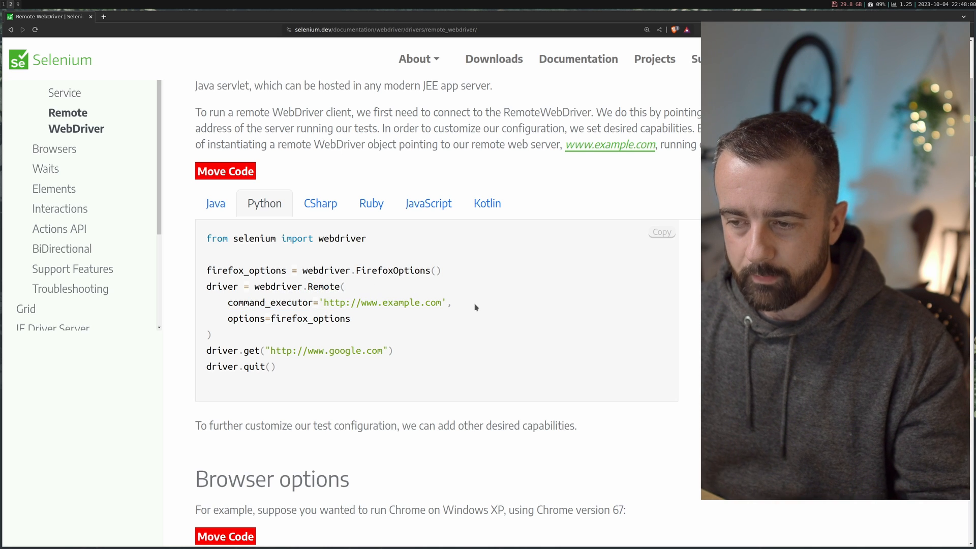
mouse_move(247, 336)
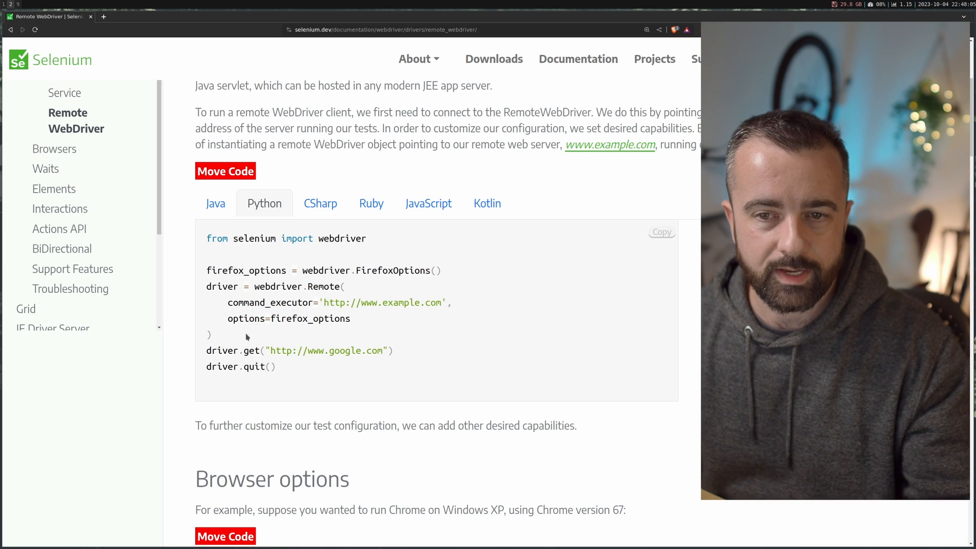
scroll(up, 3)
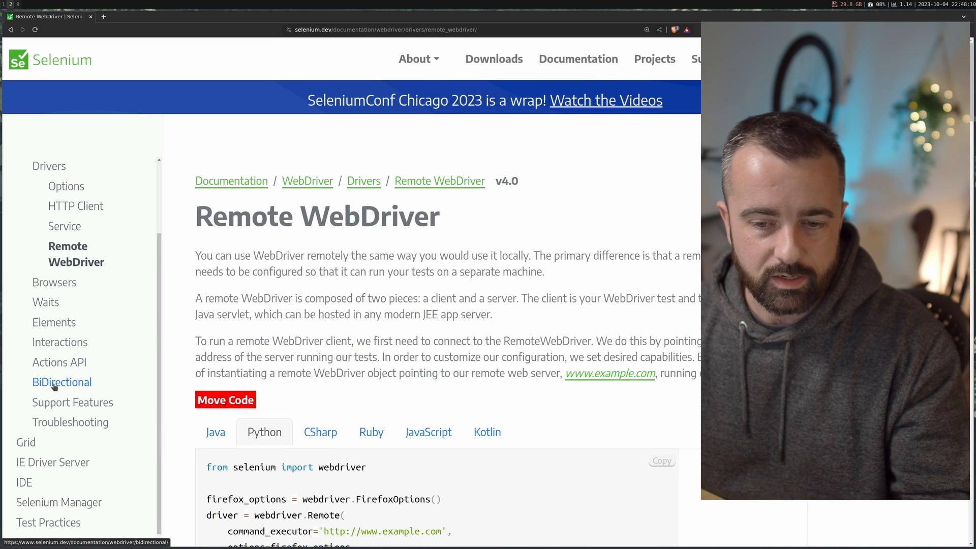
Open the Grid docs overview and scroll through its goals and section links
click(26, 442)
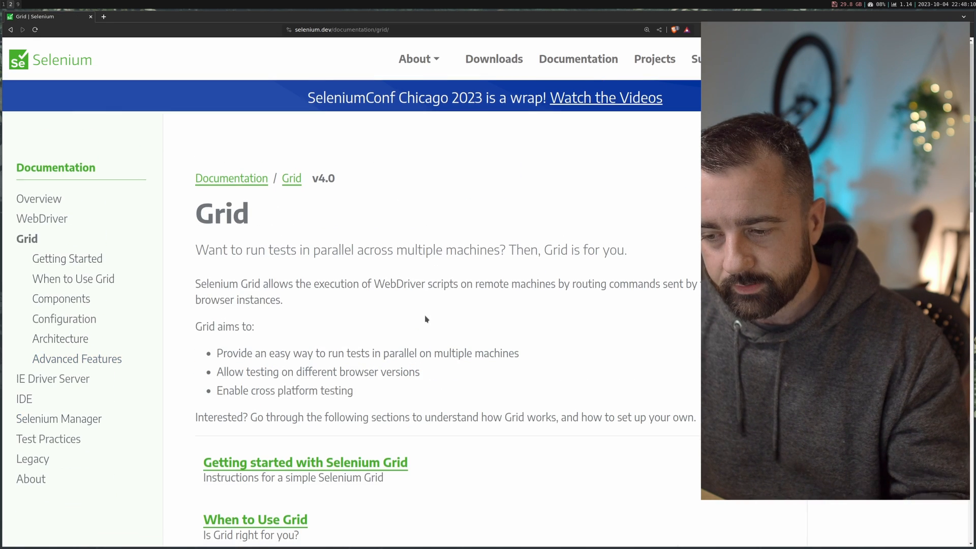
scroll(down, 3)
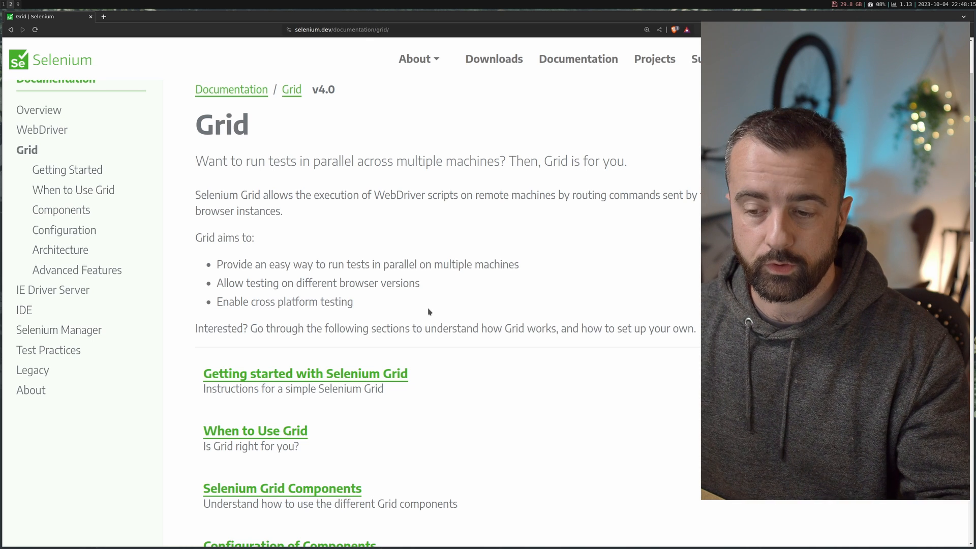
mouse_move(417, 352)
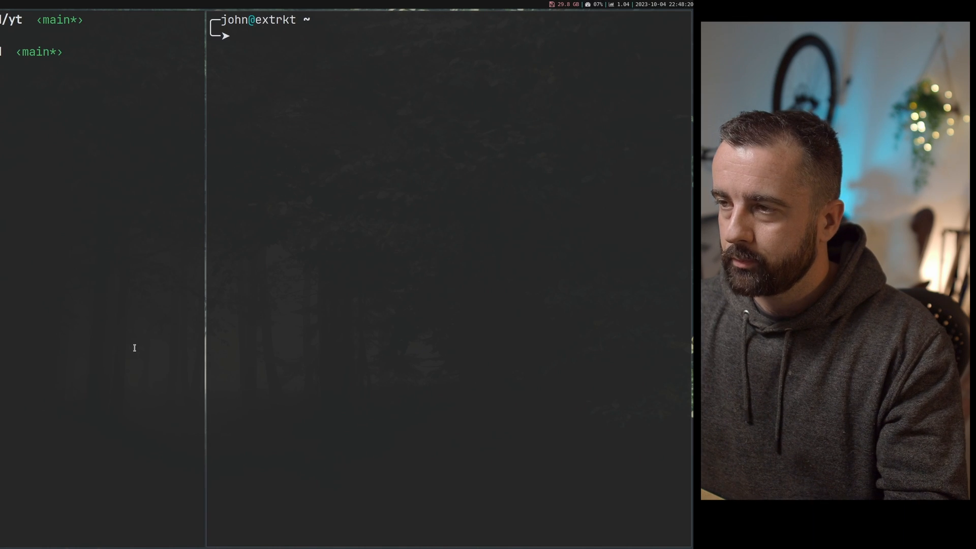
Launch selenium-server-4.12.1.jar in standalone mode with --selenium-manager true
text(java)
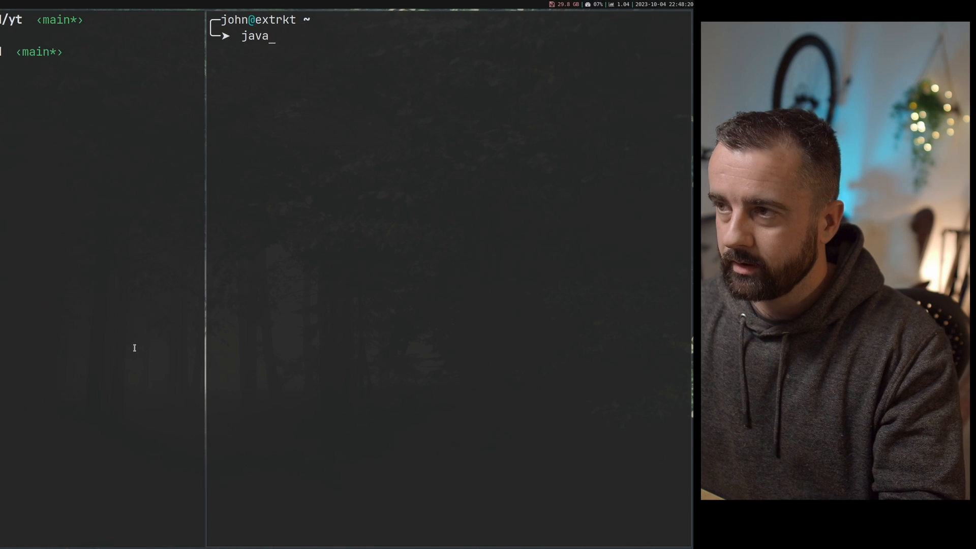
text(-jar selenium-server-4.12.1.jar standalone --selenium-manager true --po)
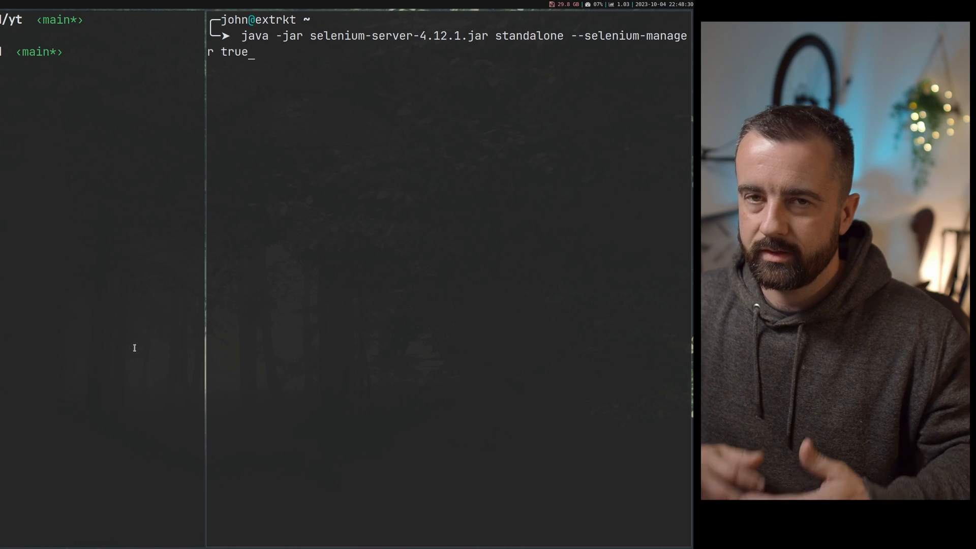
key(Return)
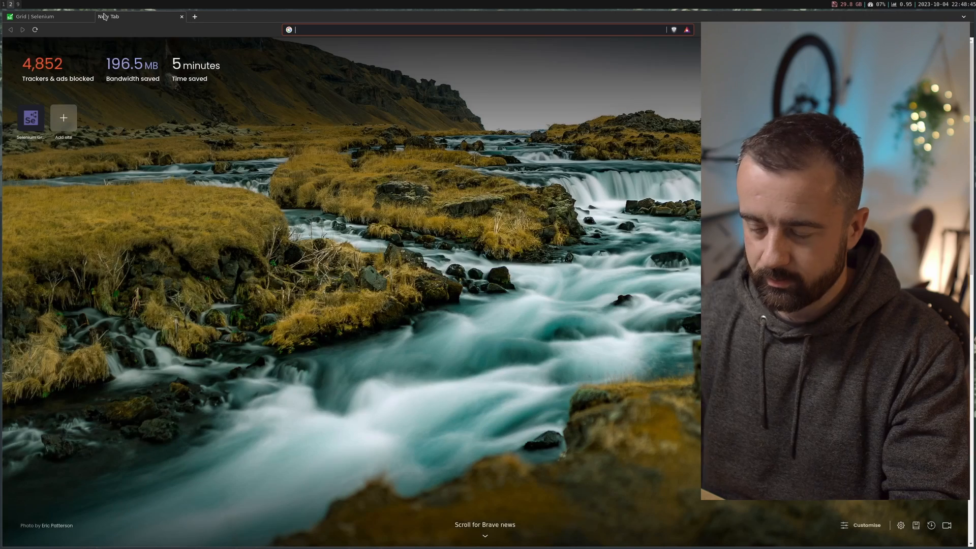
Load the Grid UI at localhost:4444, check Sessions, then return to Overview
text(local)
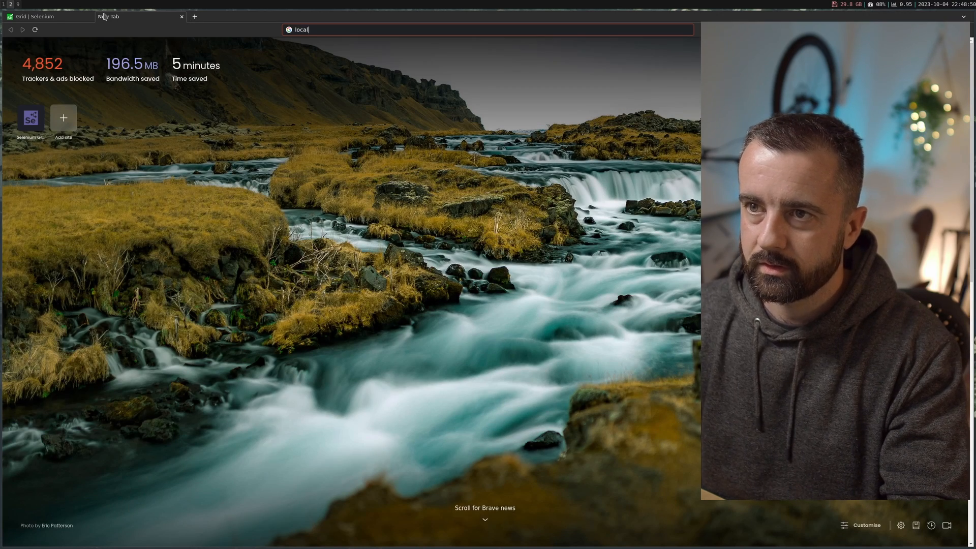
key(Return)
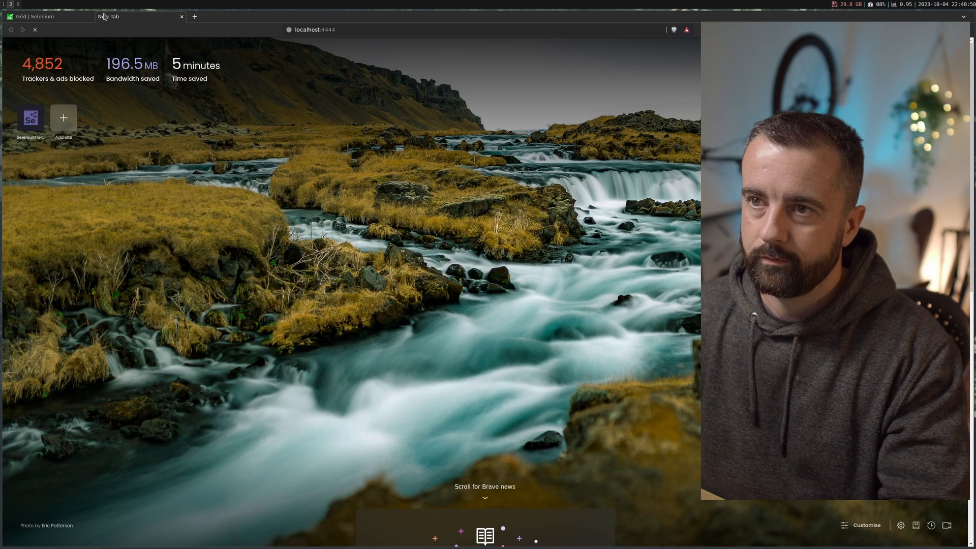
click(29, 117)
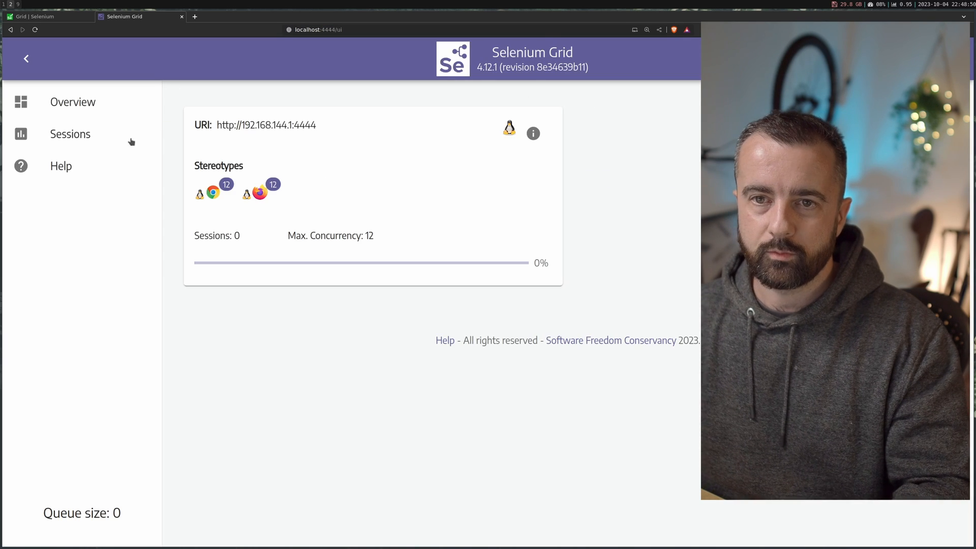
mouse_move(316, 163)
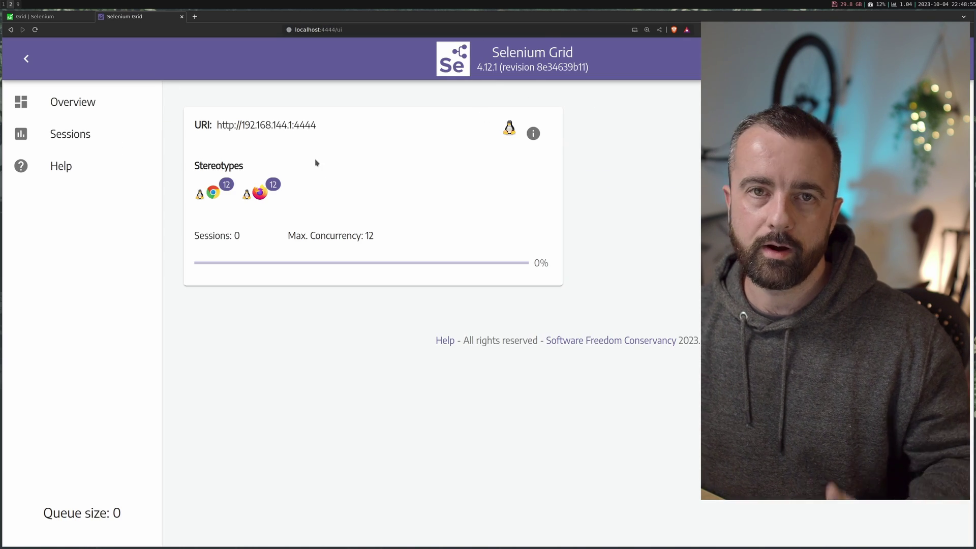
click(70, 134)
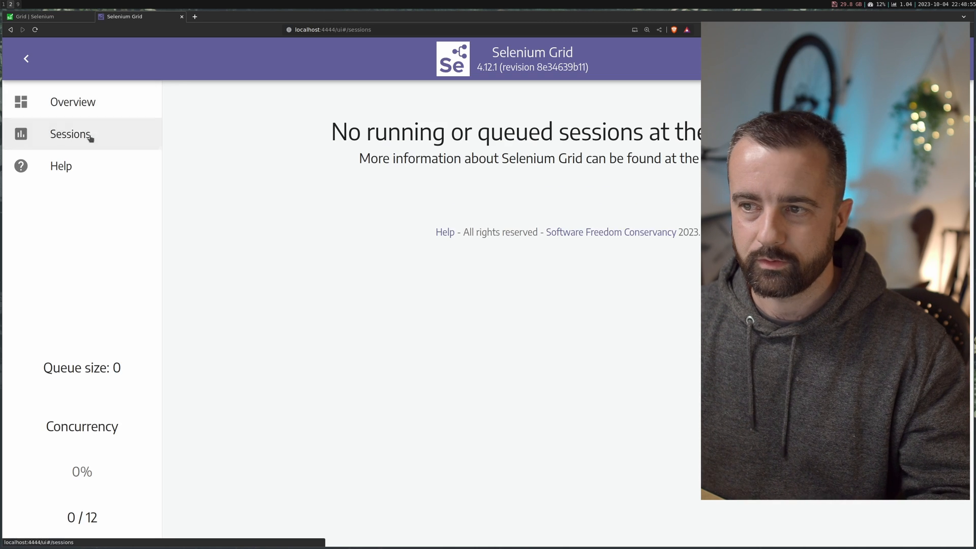
click(73, 102)
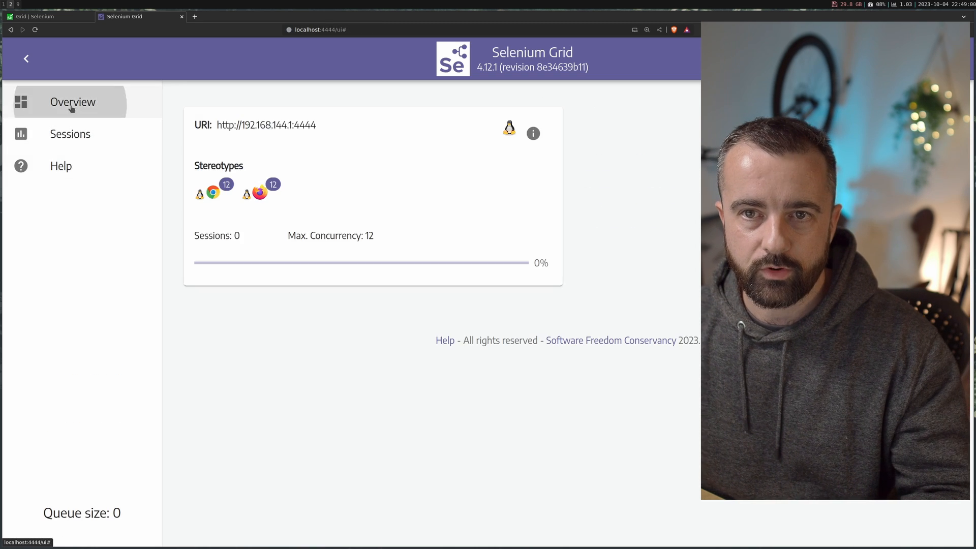
mouse_move(257, 191)
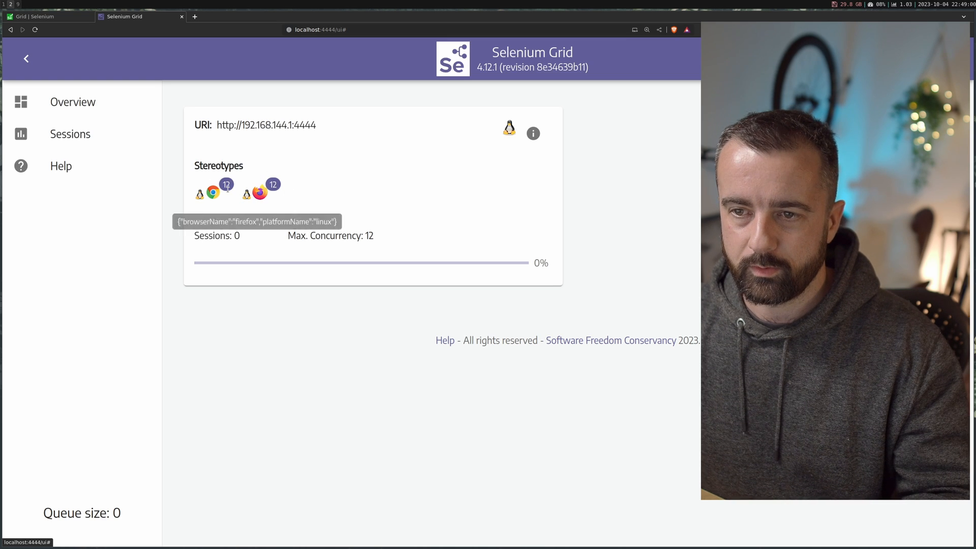
mouse_move(365, 245)
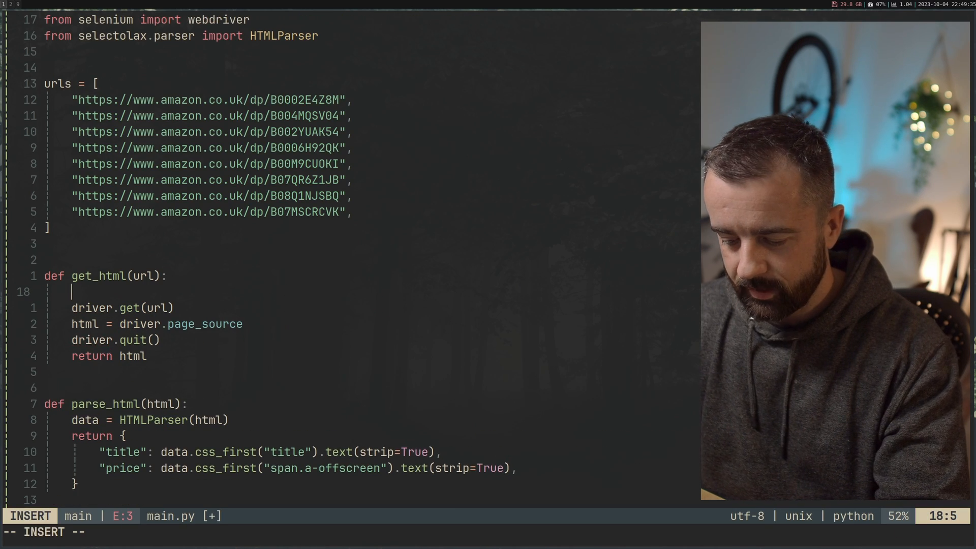
text(options =)
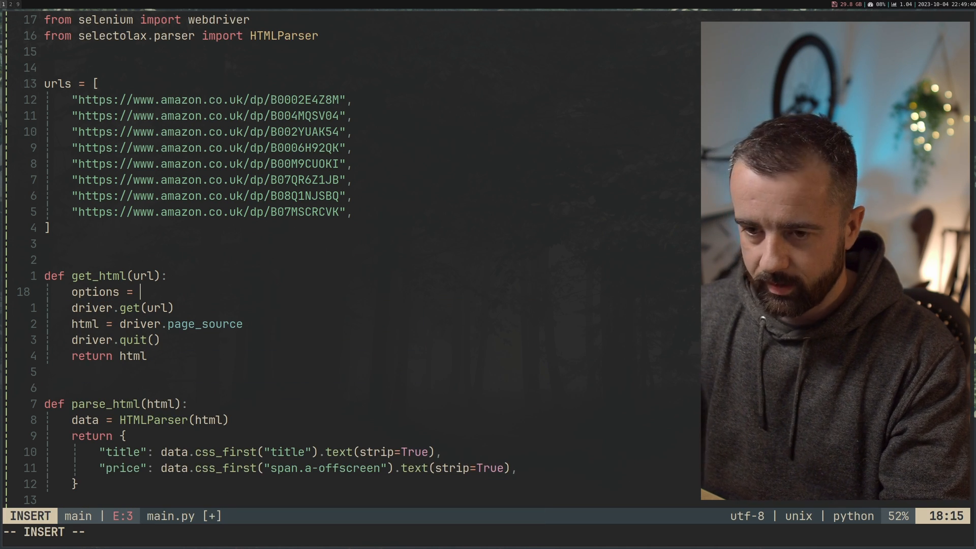
text(webdriver)
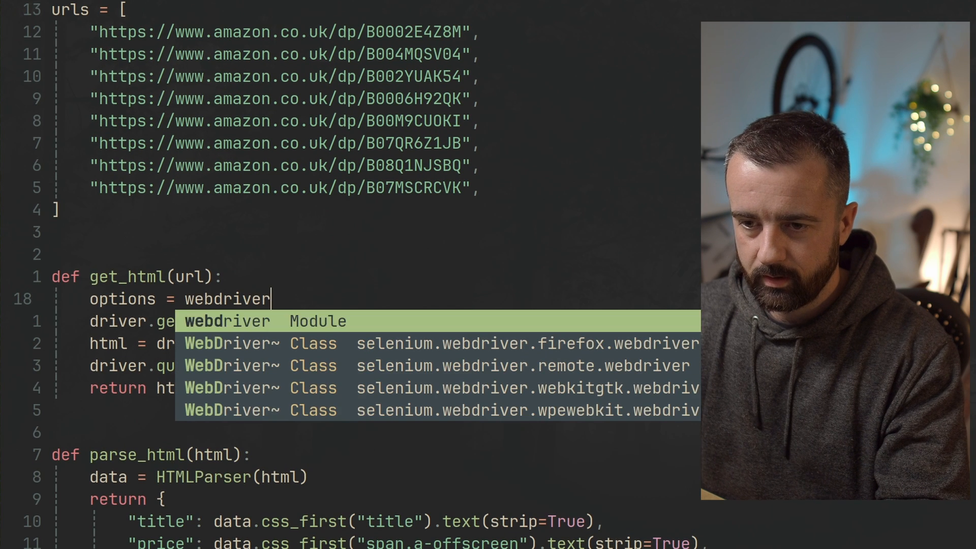
text(.FirefoxProfile)
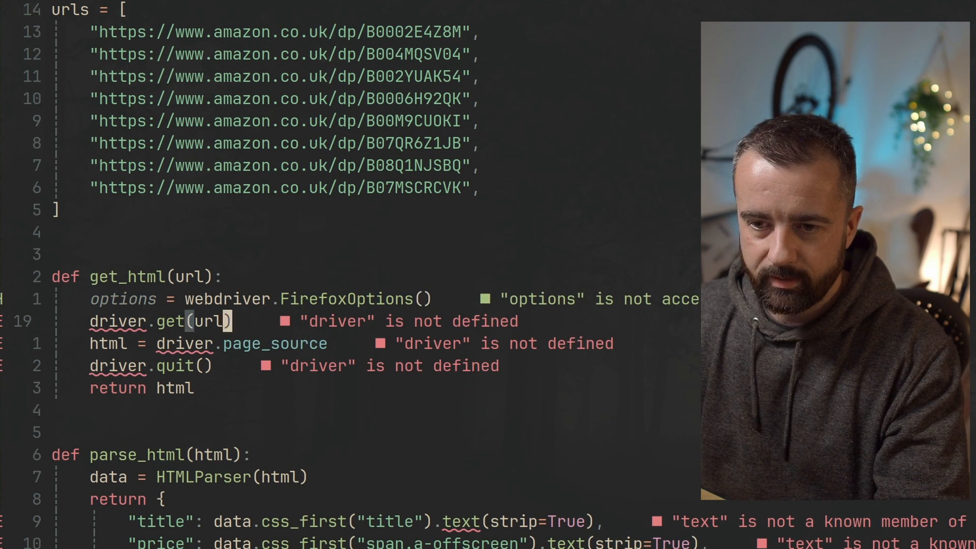
text(driver =)
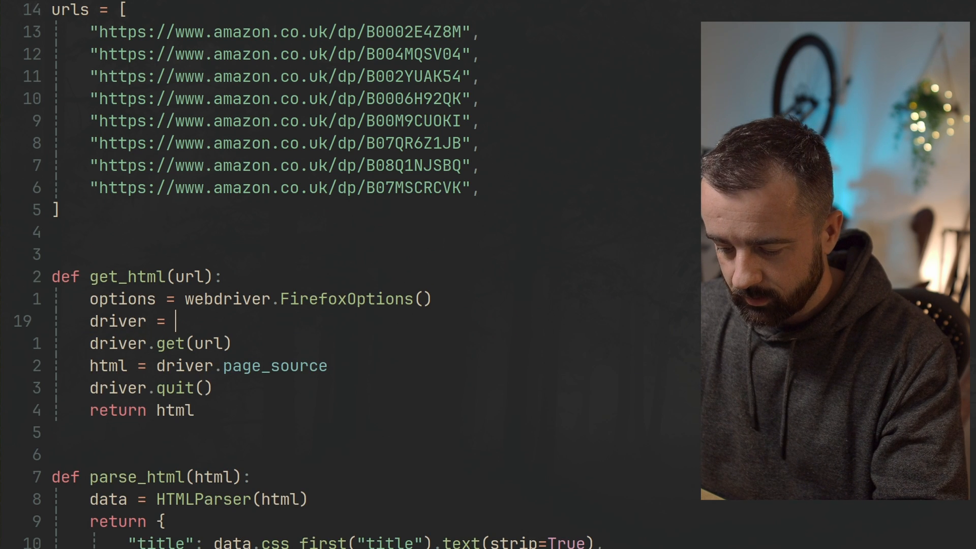
text(webdriver.Remote()
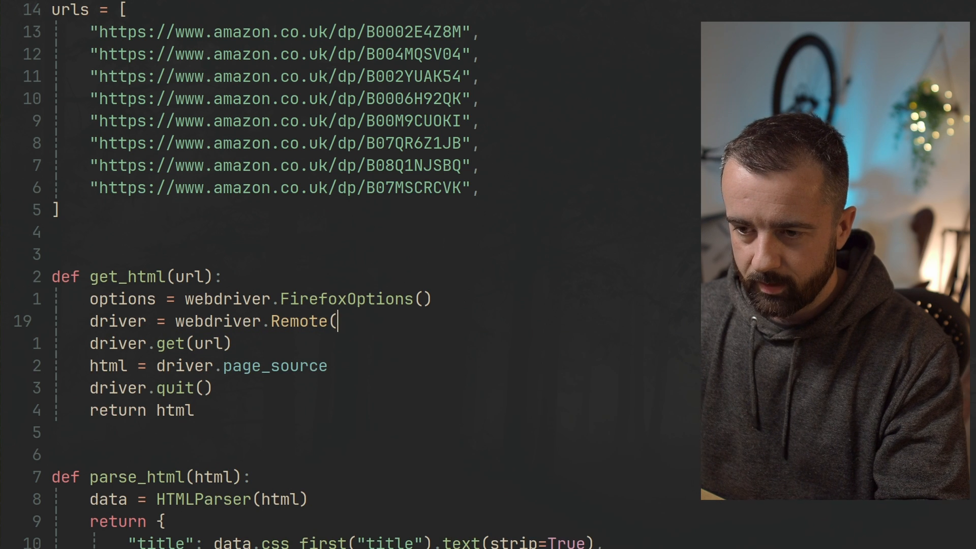
text(co)
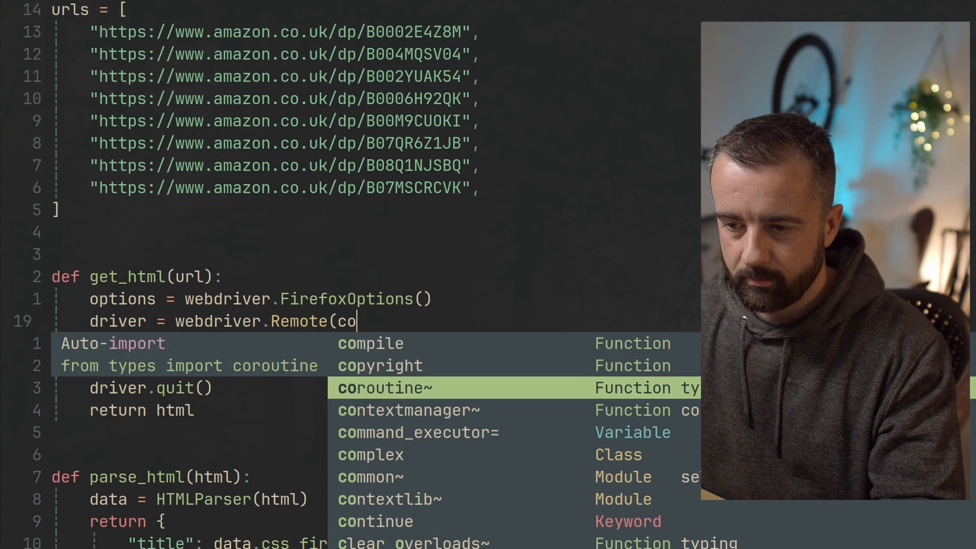
click(417, 433)
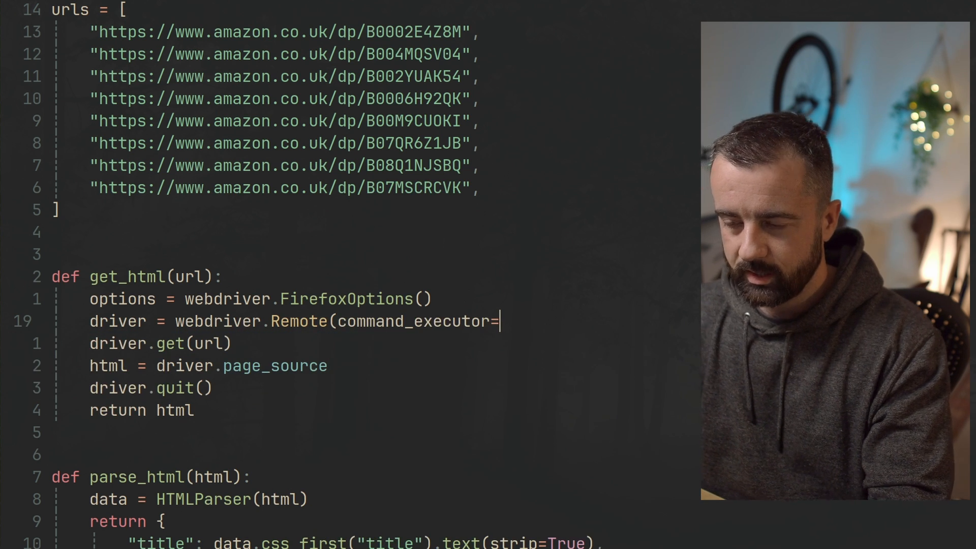
text("http://localhost:)
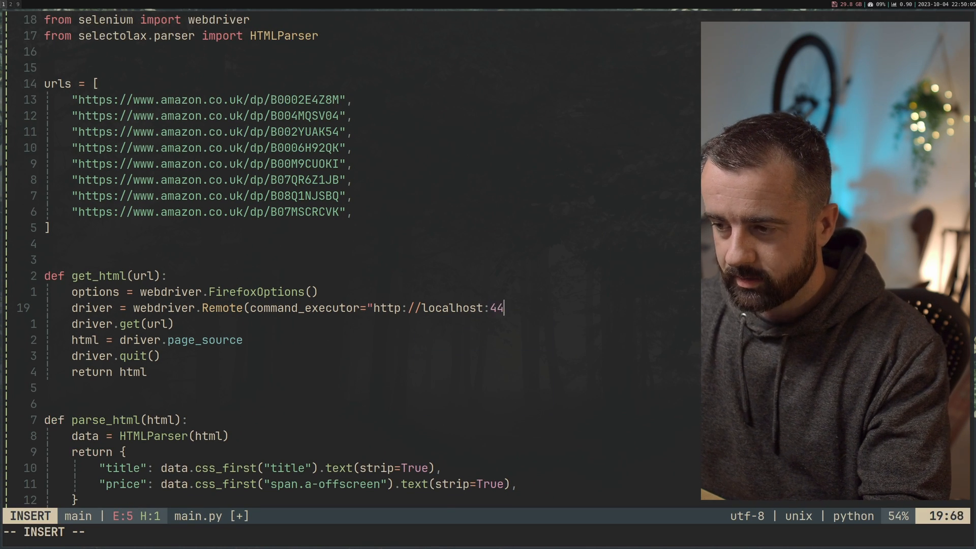
text(44",)
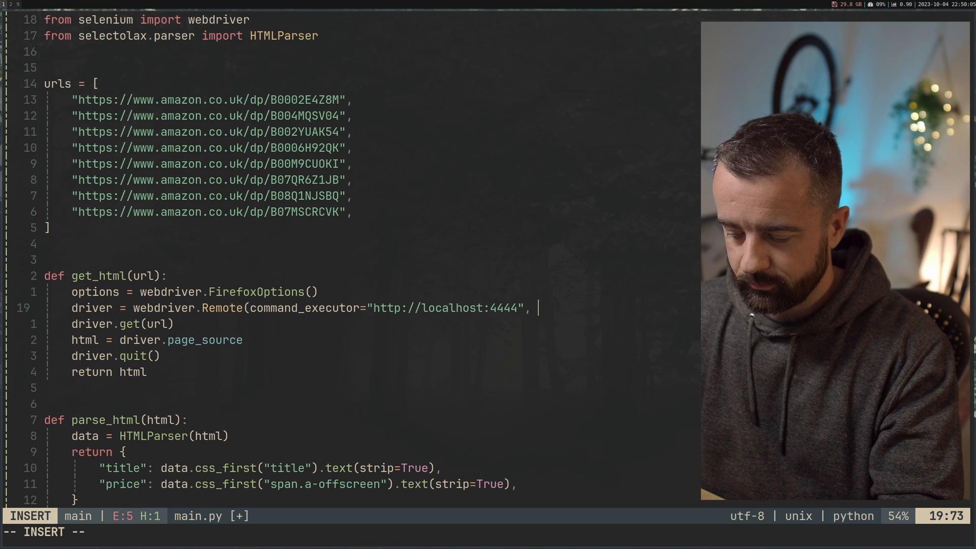
text(options=options))
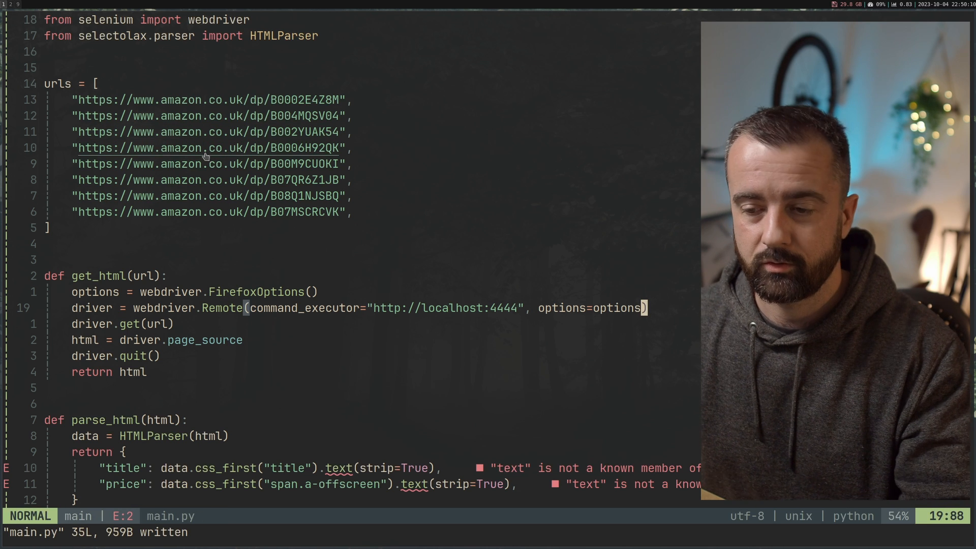
mouse_move(286, 293)
text(:wq)
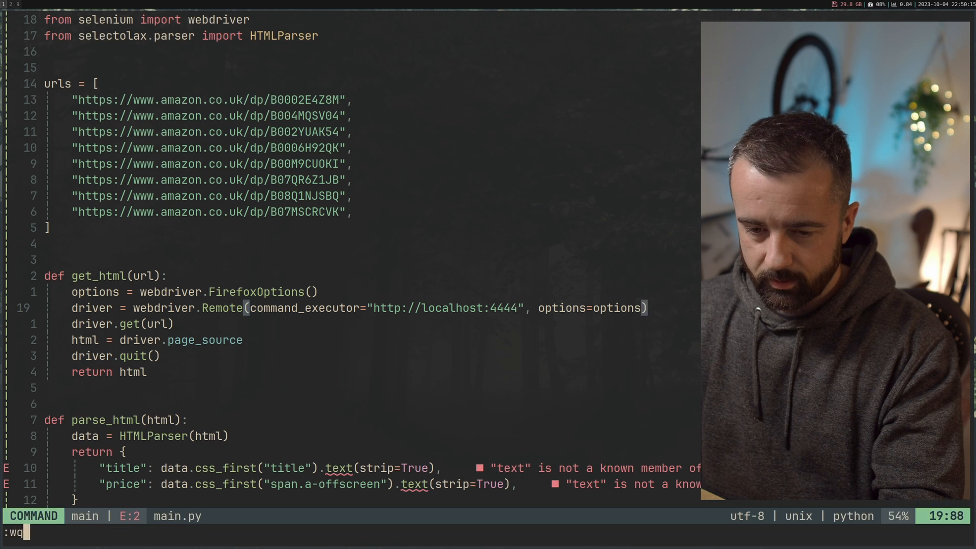
Run main.py through the Grid and watch its Firefox session on the Sessions page
key(Return)
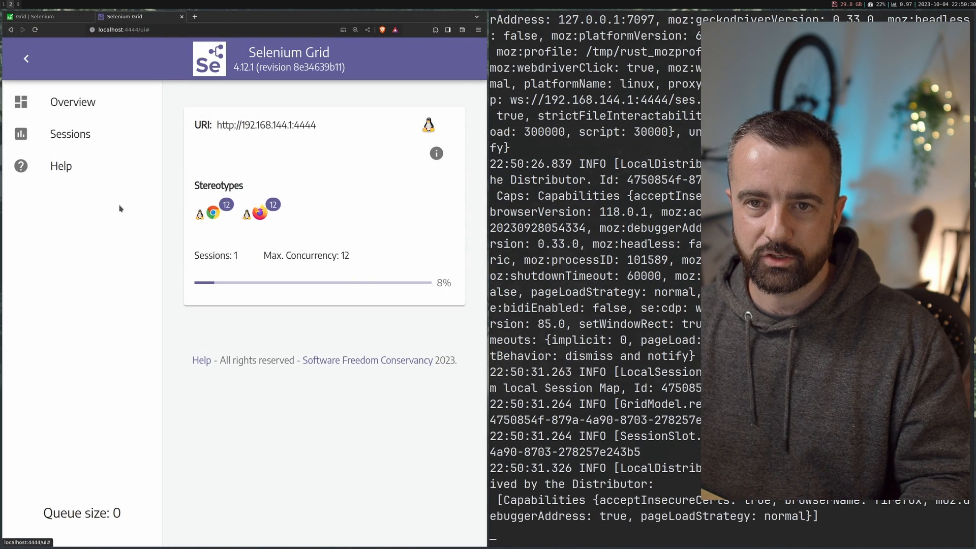
click(70, 134)
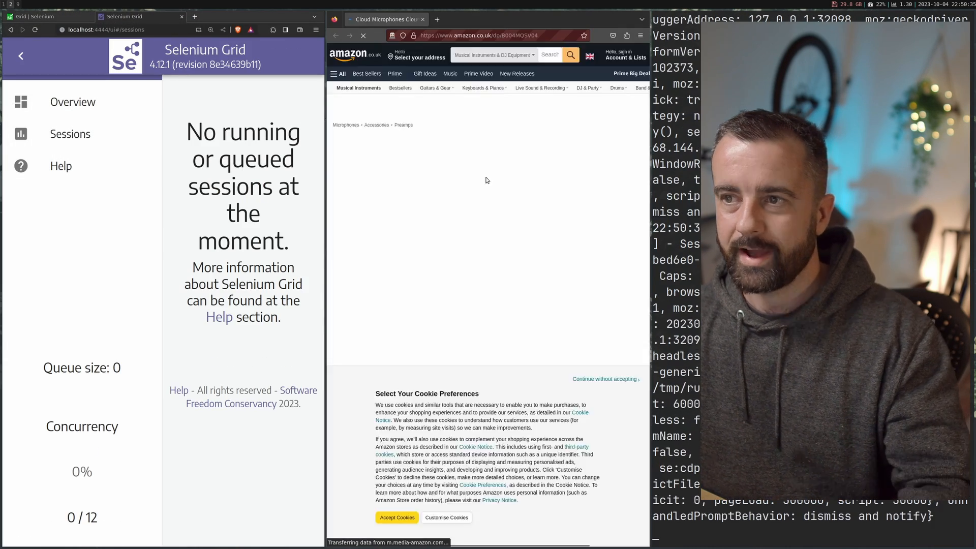
click(70, 134)
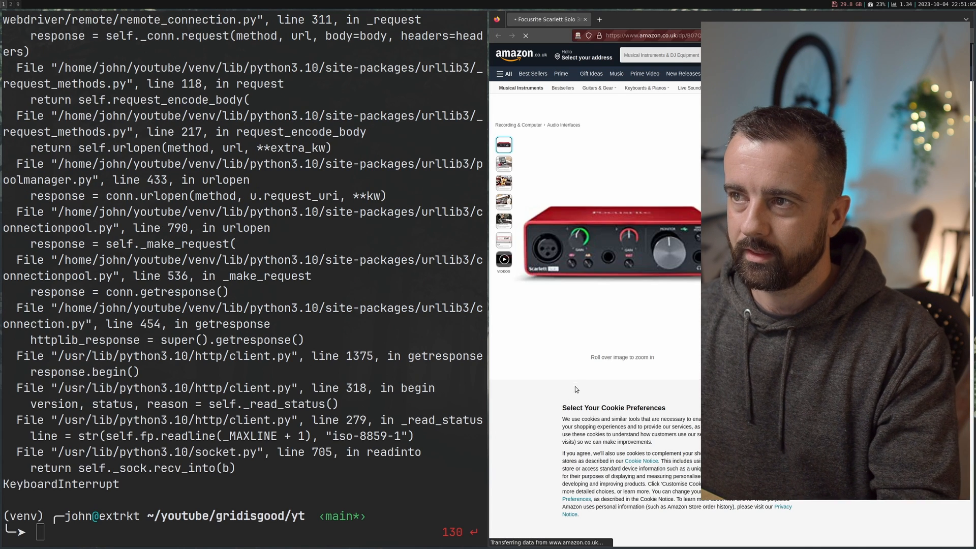
Clear the terminal, move up to gridisgood, and enter nvim docker-compose.yml
text(cle)
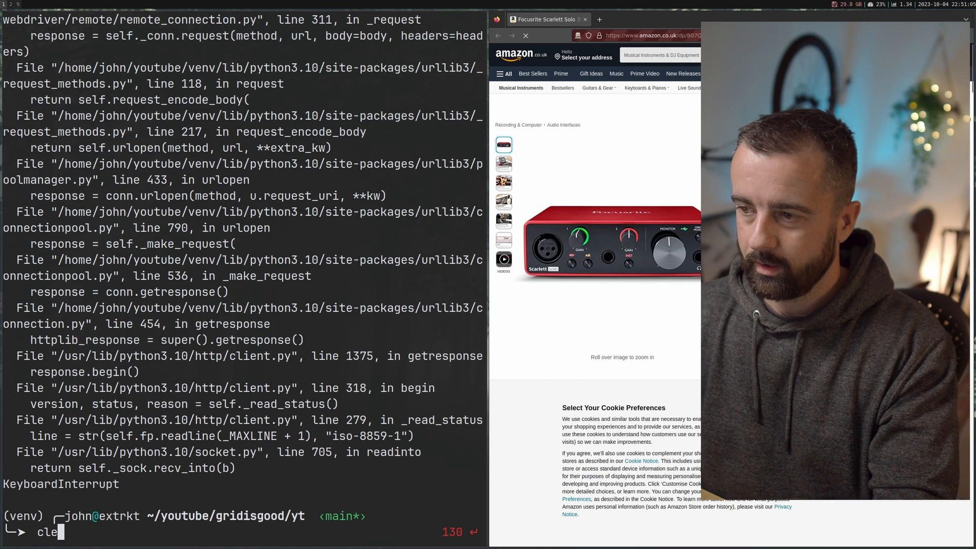
key(Return)
text(cd ..)
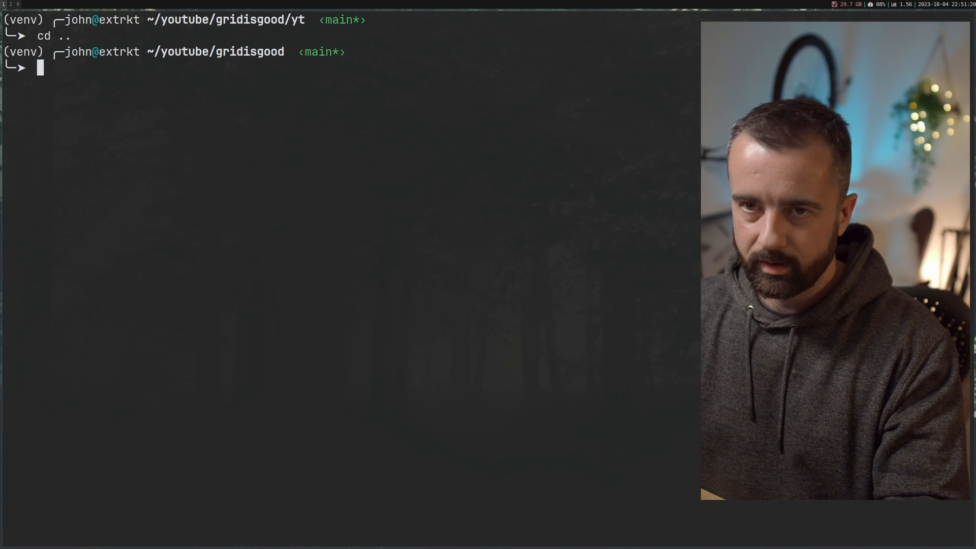
text(nvim docker-compose.yml)
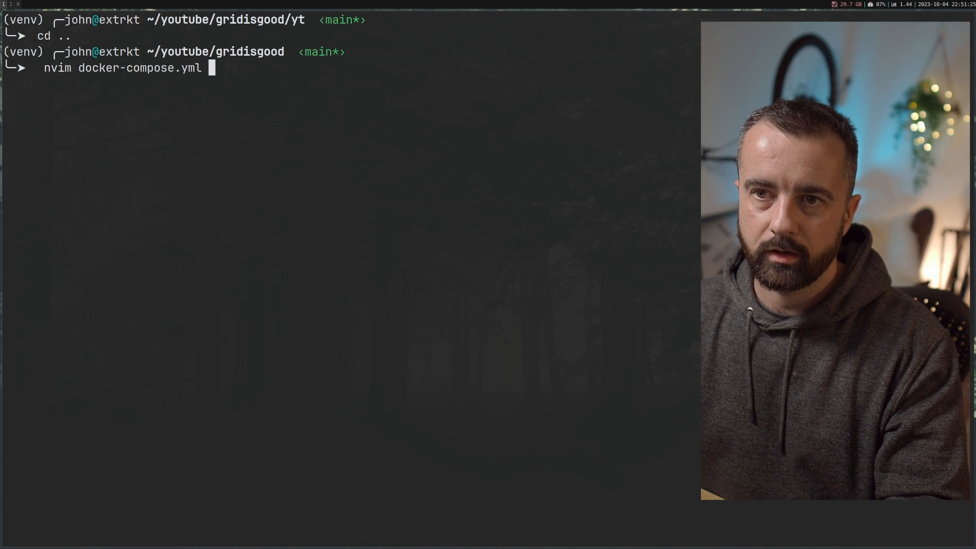
key(Return)
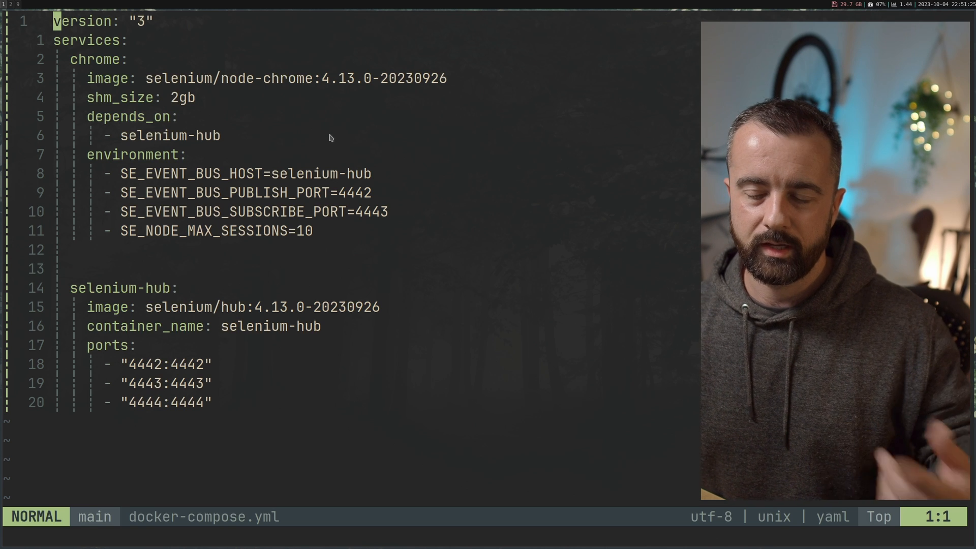
mouse_move(388, 227)
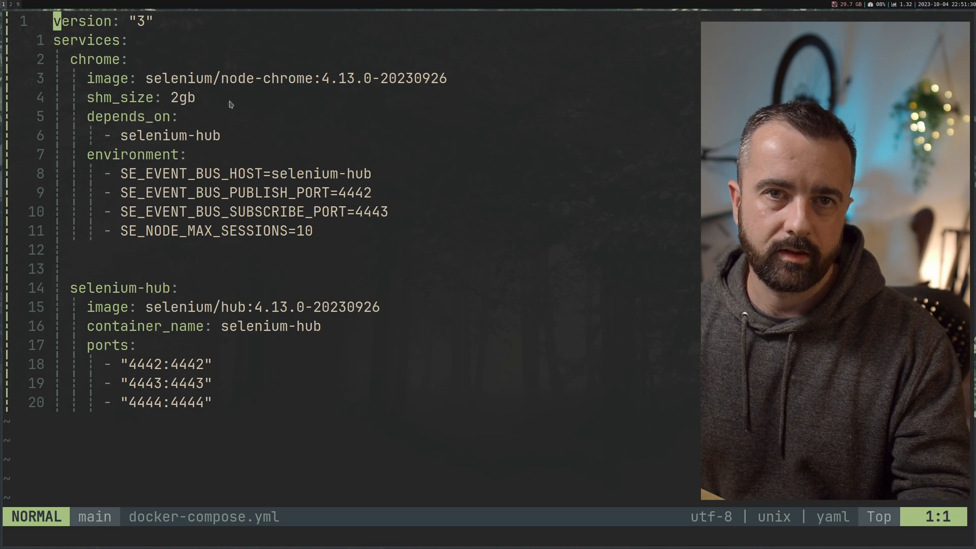
mouse_move(214, 101)
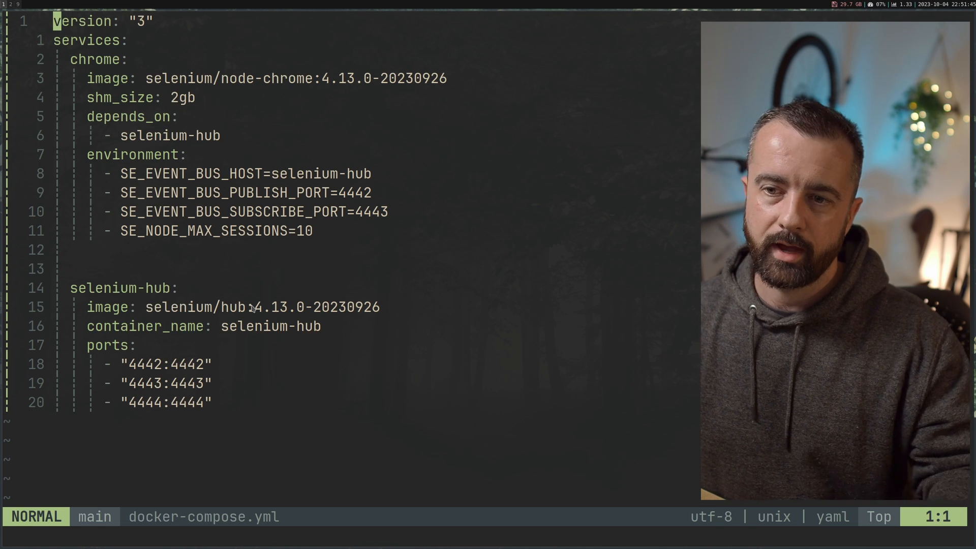
mouse_move(411, 241)
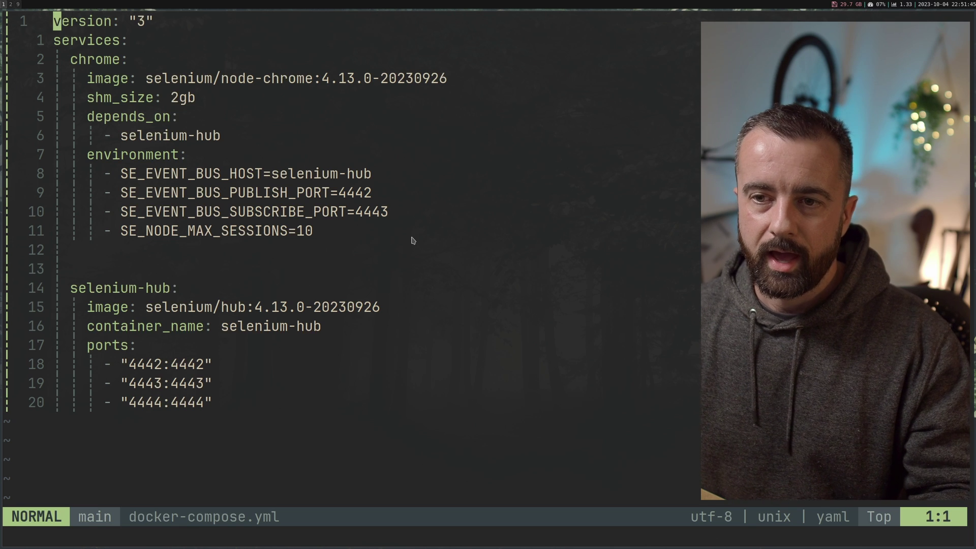
mouse_move(332, 317)
text(docker-compose i[p)
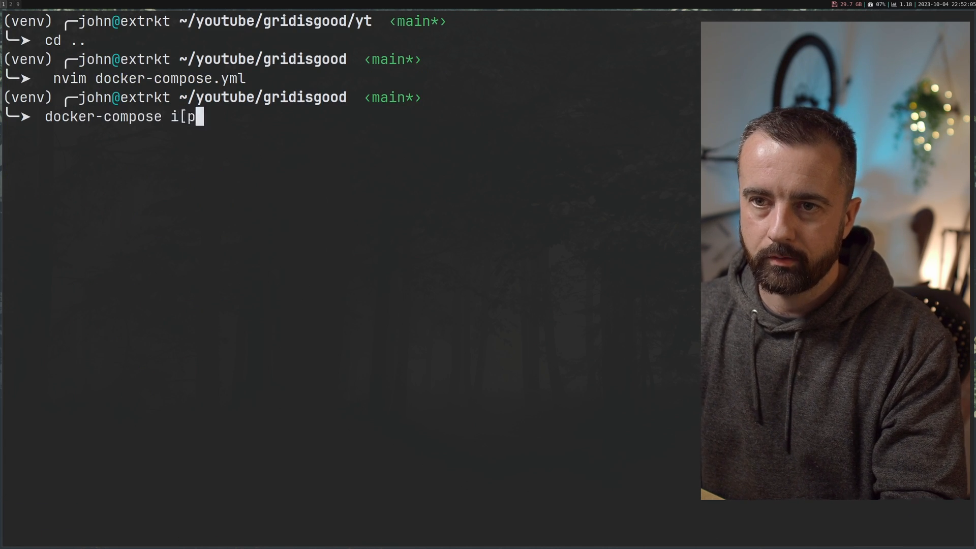
Run docker-compose up for the selenium-hub and Chrome node, then scroll the logs
key(Return)
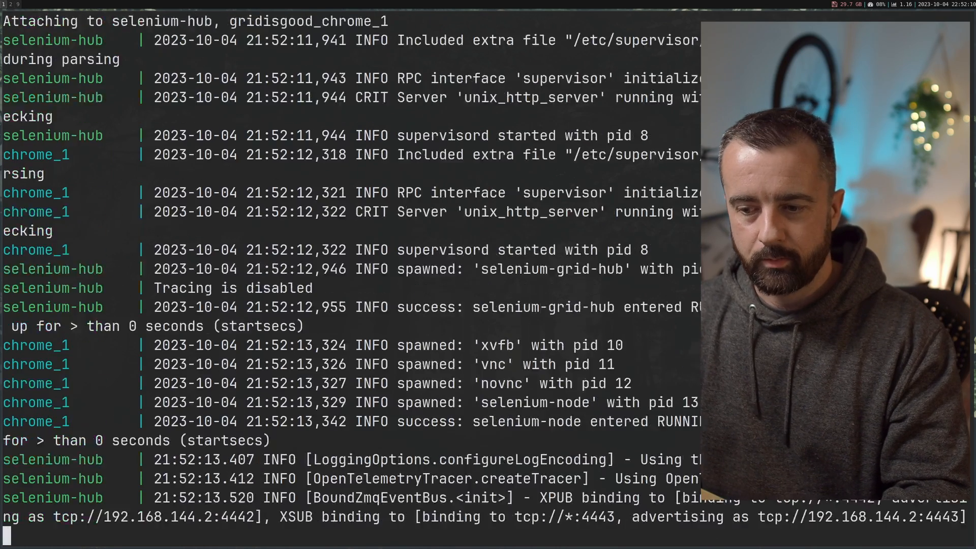
scroll(down, 3)
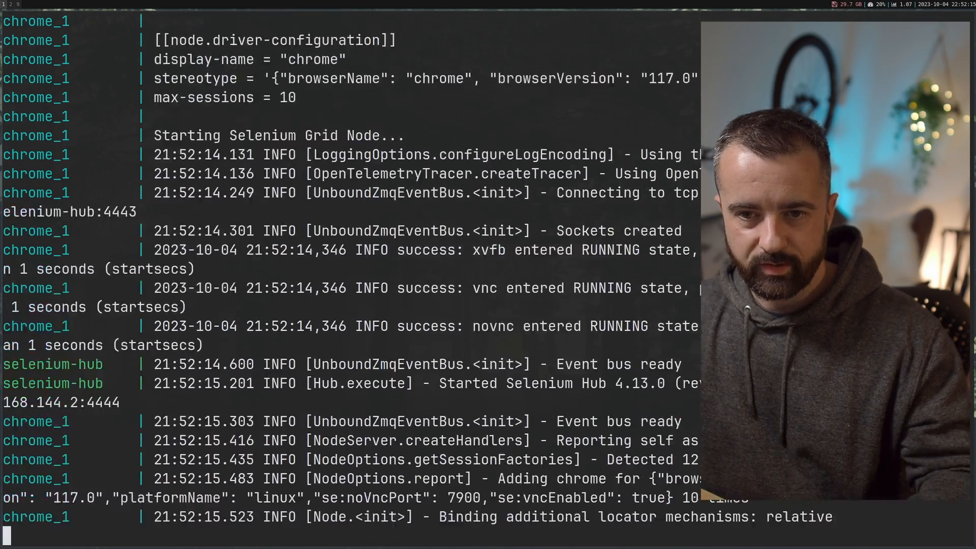
scroll(down, 3)
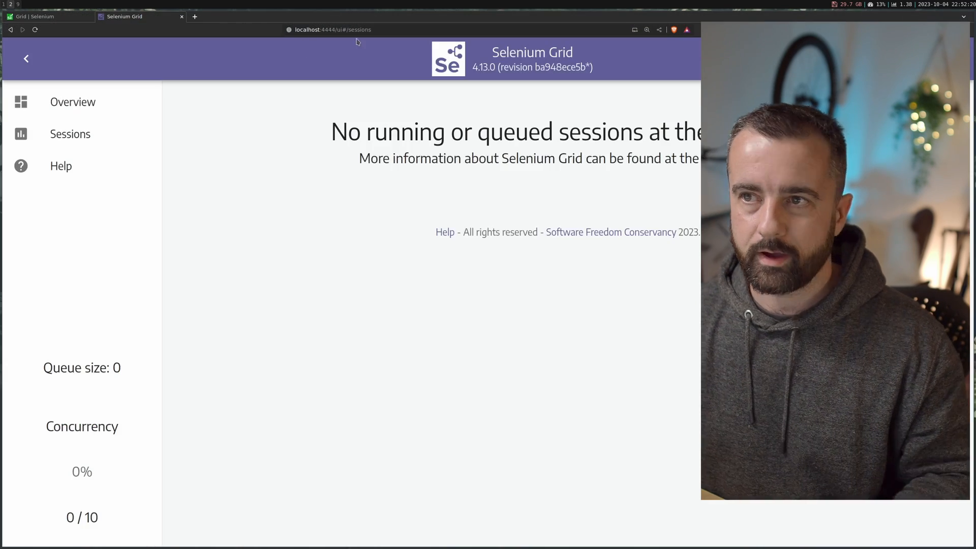
Confirm the restarted 4.13.0 grid's Sessions page shows 0 / 10 concurrency
click(72, 102)
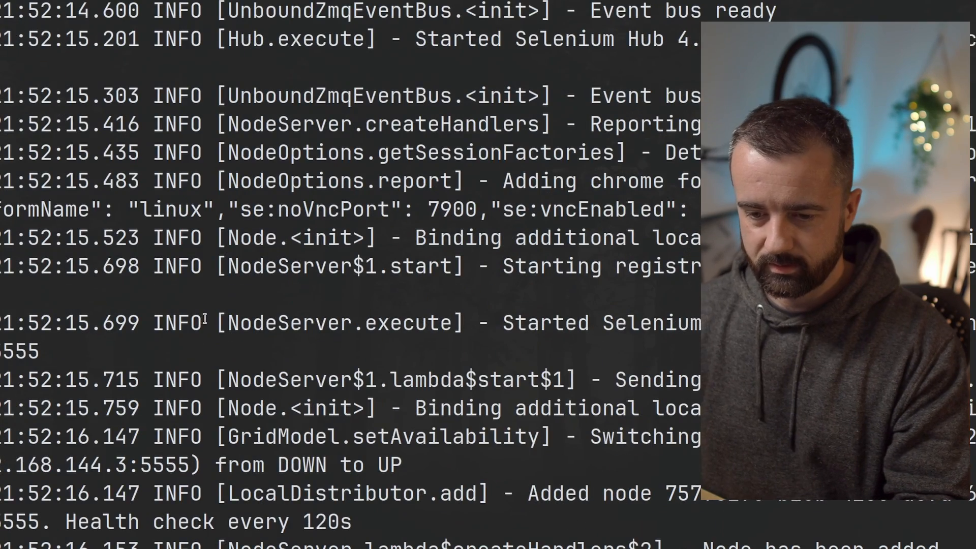
Stop the foreground containers and relaunch the hub and Chrome node with docker-compose up -d
key(ctrl+c)
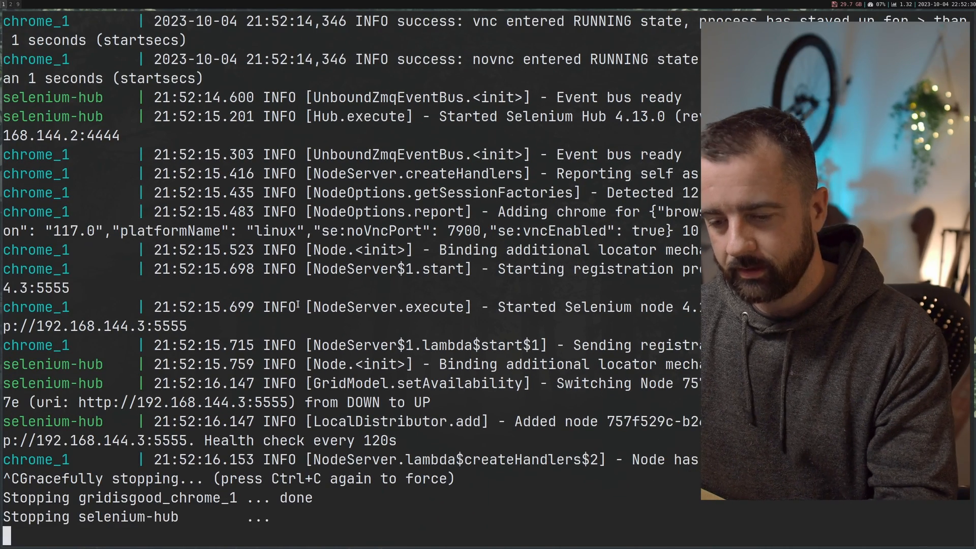
text(docker-compose up)
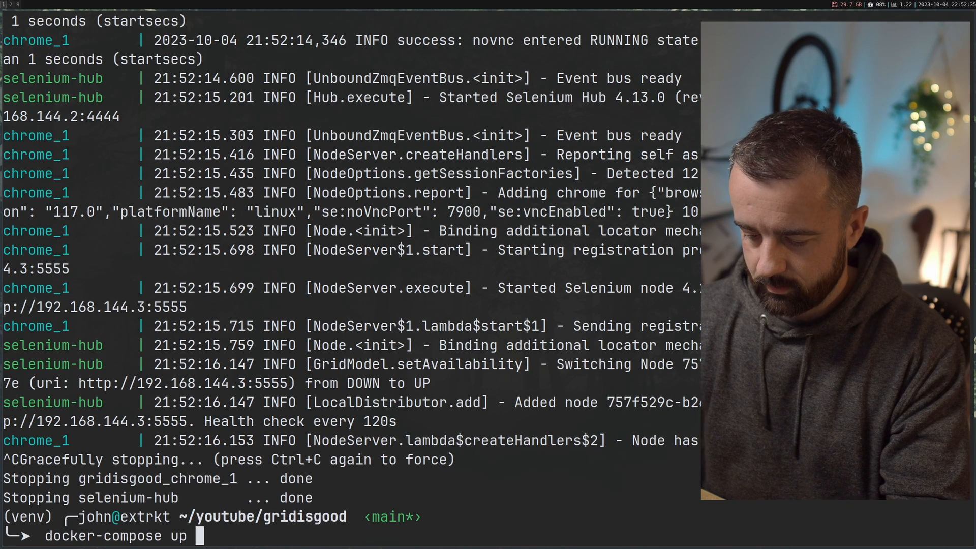
key(Return)
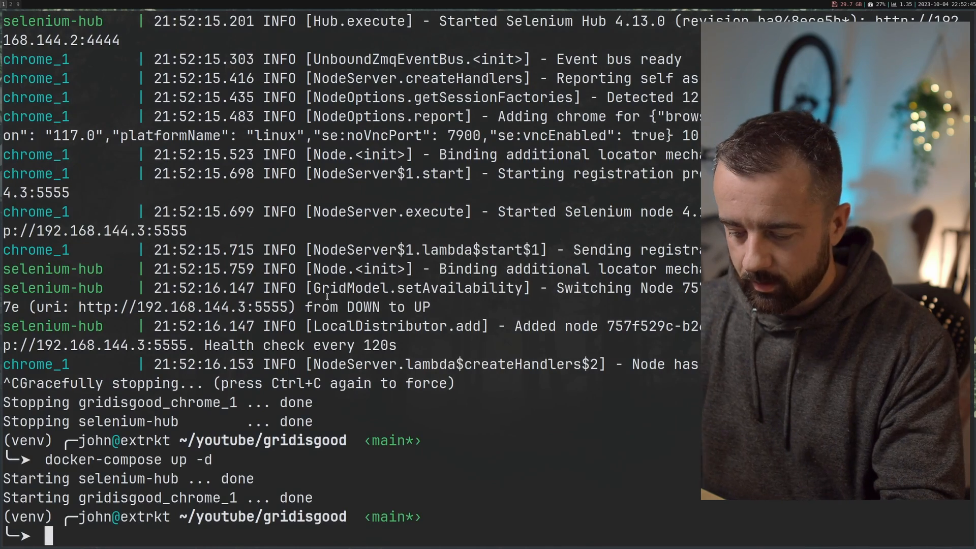
text(cd)
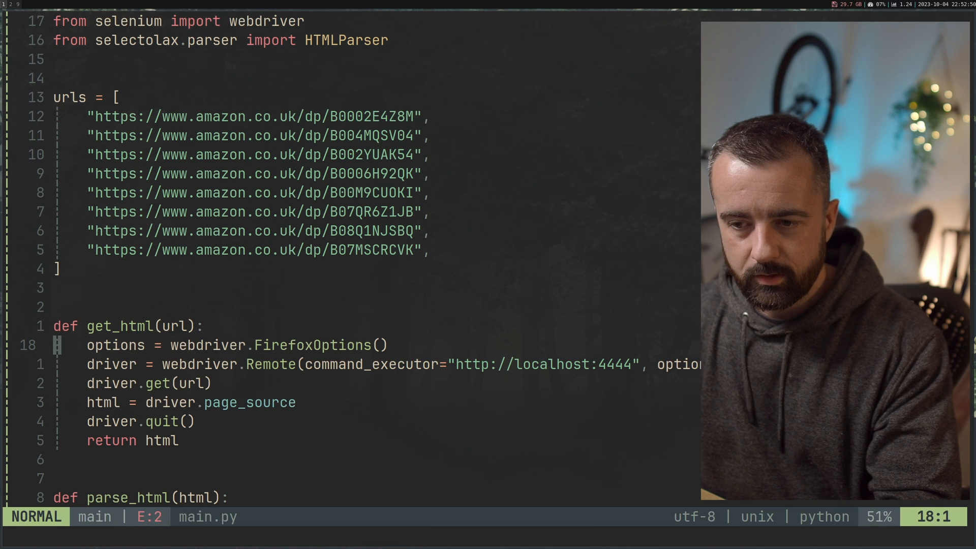
Replace webdriver.FirefoxOptions() with webdriver.ChromeOptions() in get_html and quit with :wq
text(Ch)
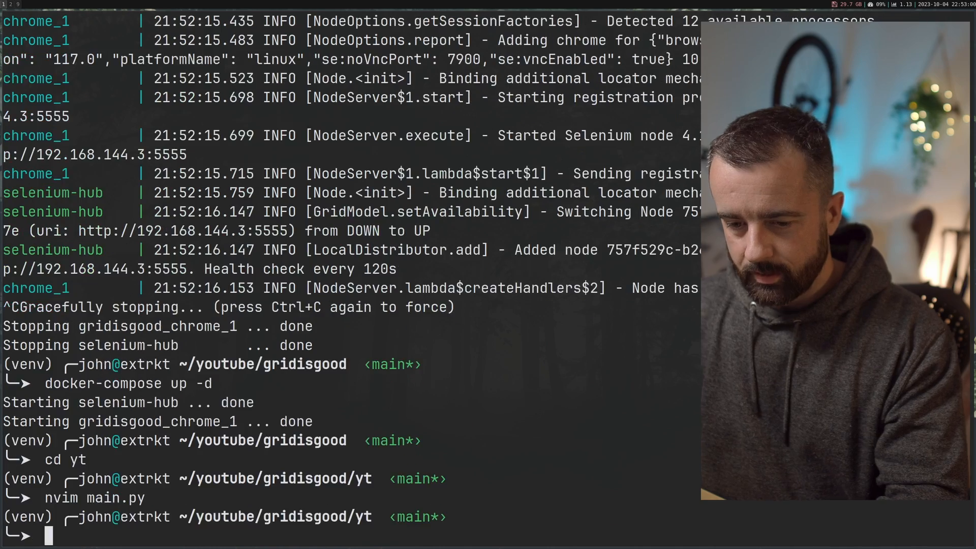
text(py)
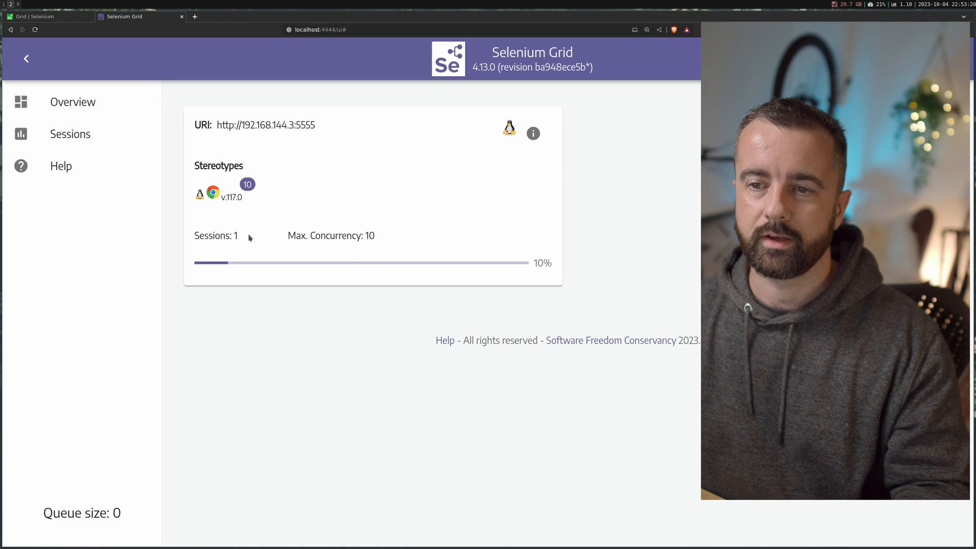
Confirm the Grid Overview card shows 1 session, then interrupt the scraper
click(70, 134)
text(nviom)
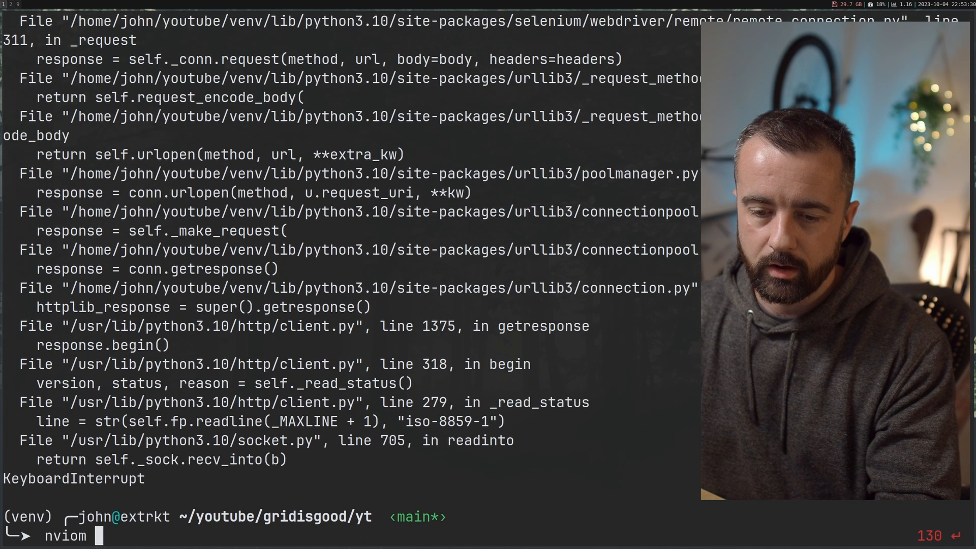
Reopen main.py and add a new line below the HTMLParser import
key(Return)
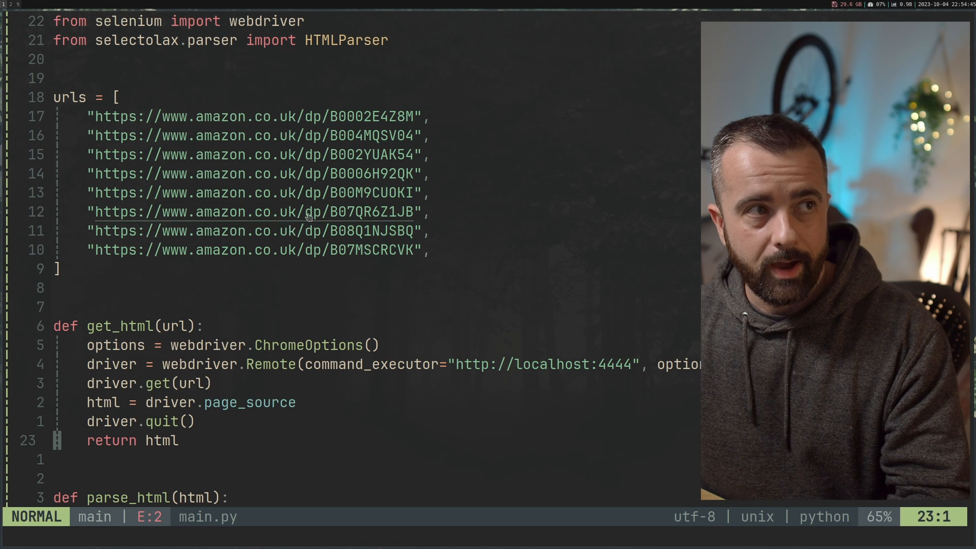
mouse_move(439, 40)
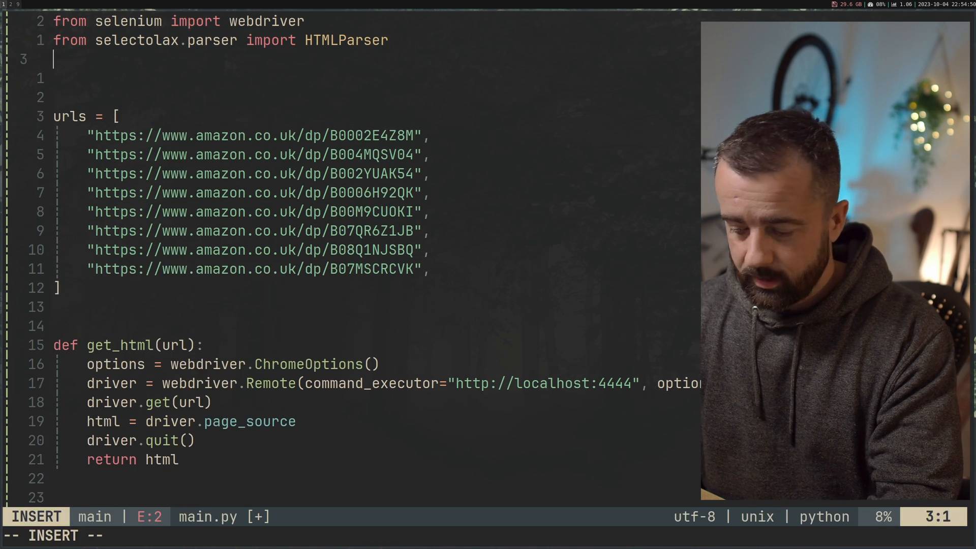
Add 'import concurrent.futures' to main.py and save the file
text(import conm)
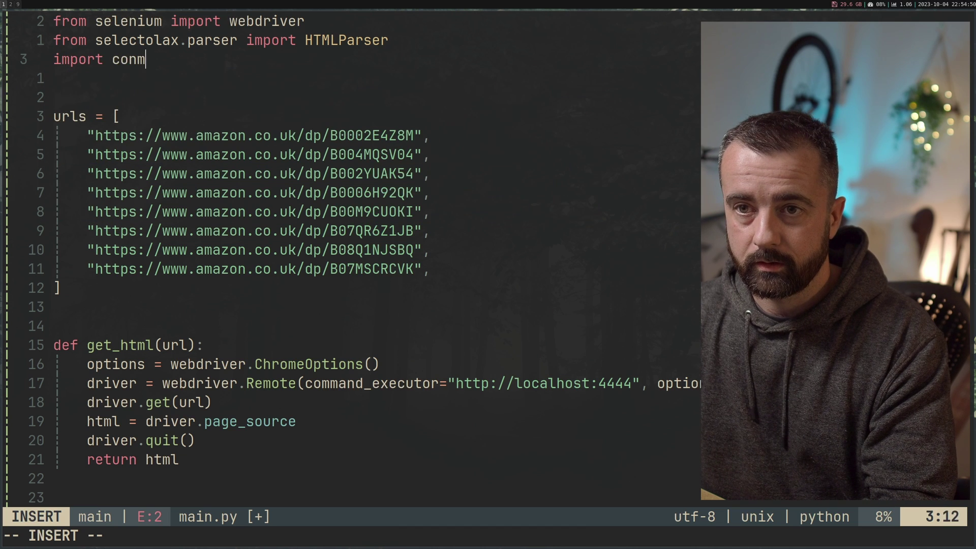
text(c)
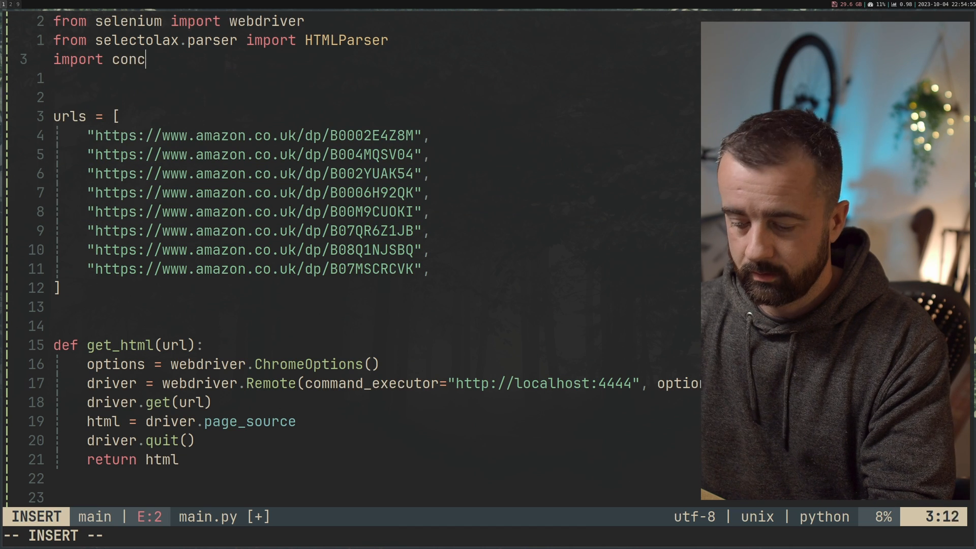
text(urrent.f)
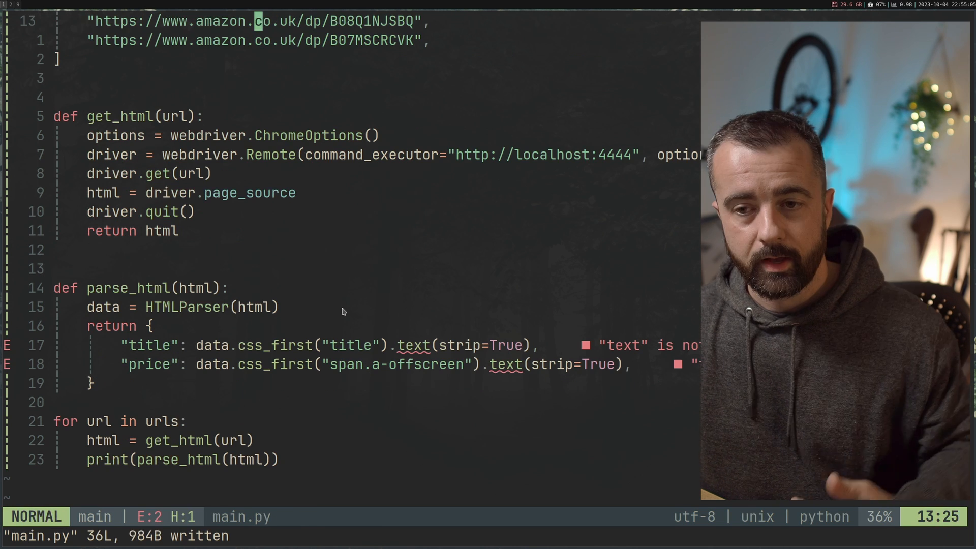
mouse_move(336, 302)
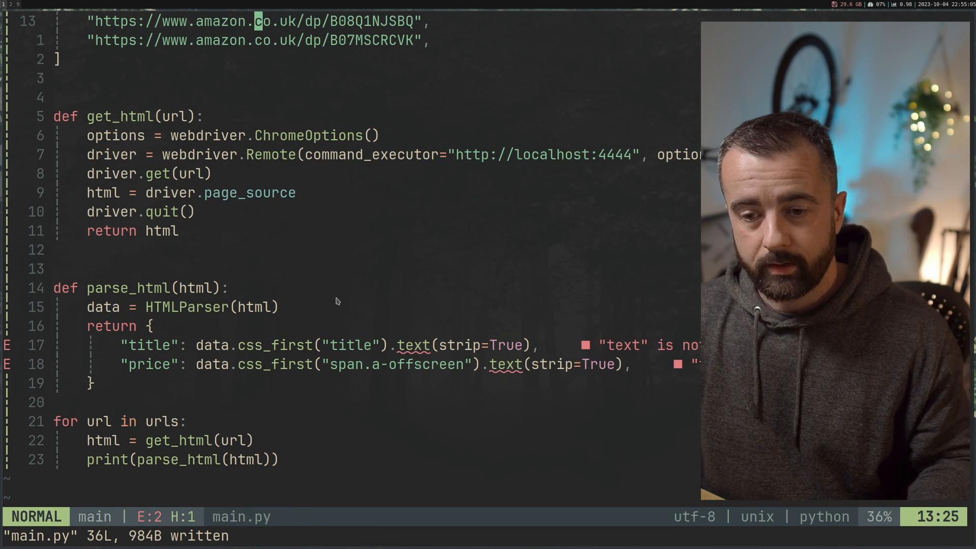
mouse_move(281, 408)
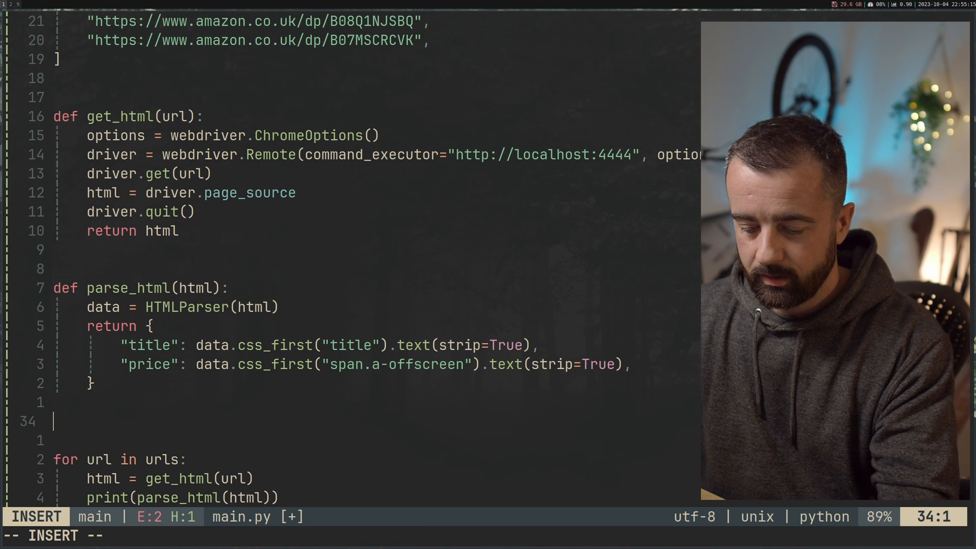
Write a ThreadPoolExecutor(max_workers=10) block setting results = list(executor.map(get_html, urls))
key(Escape)
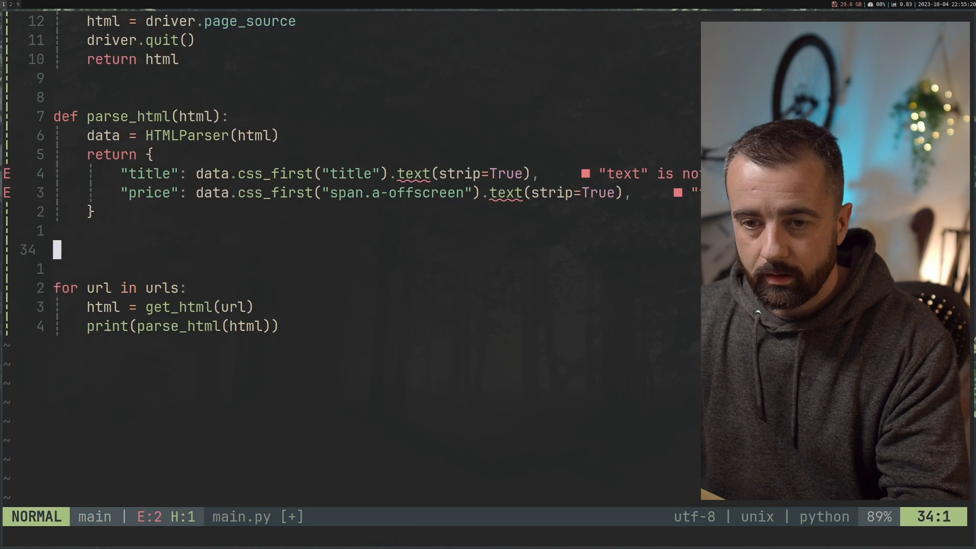
text(with)
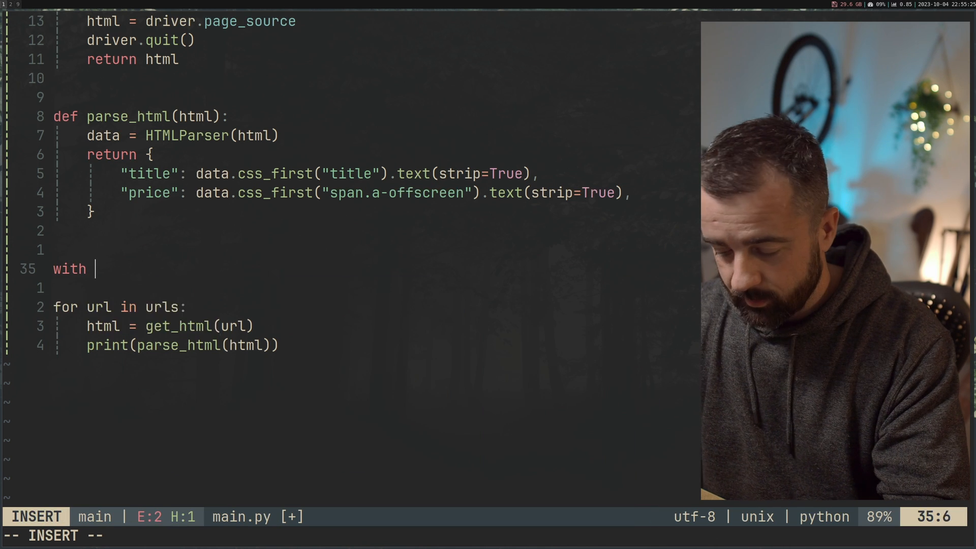
text(concurrent.futures.ThreadPoolExecutor(max_workers=)
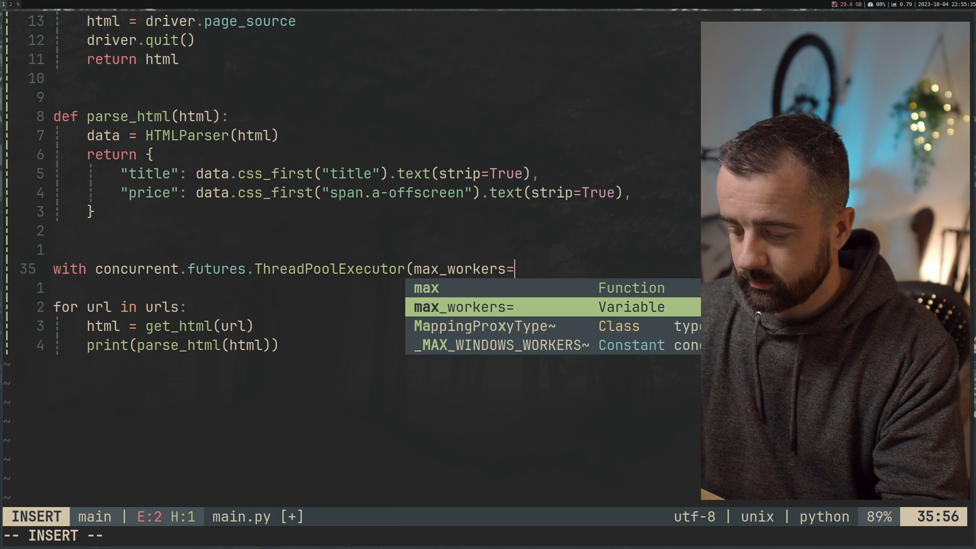
text(10) as executor:)
text(results =)
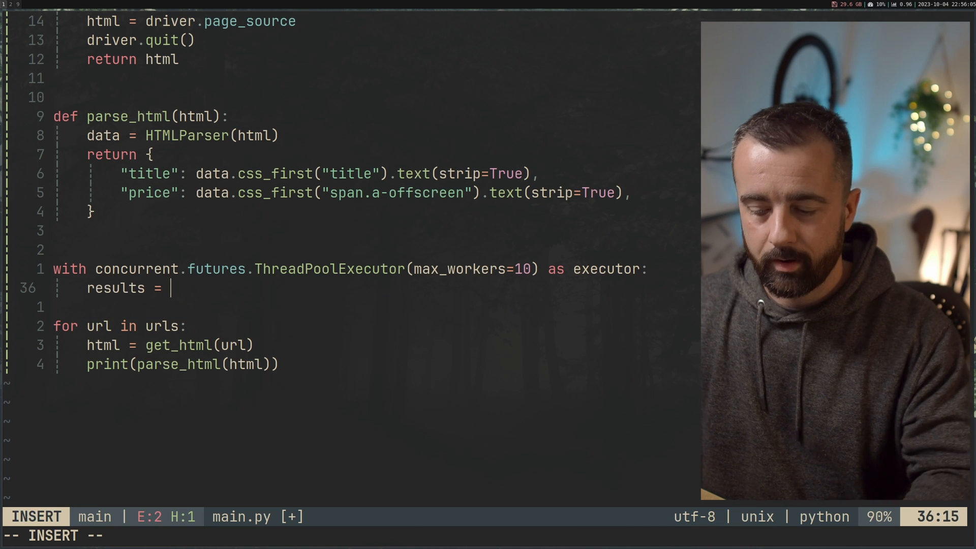
text(list)
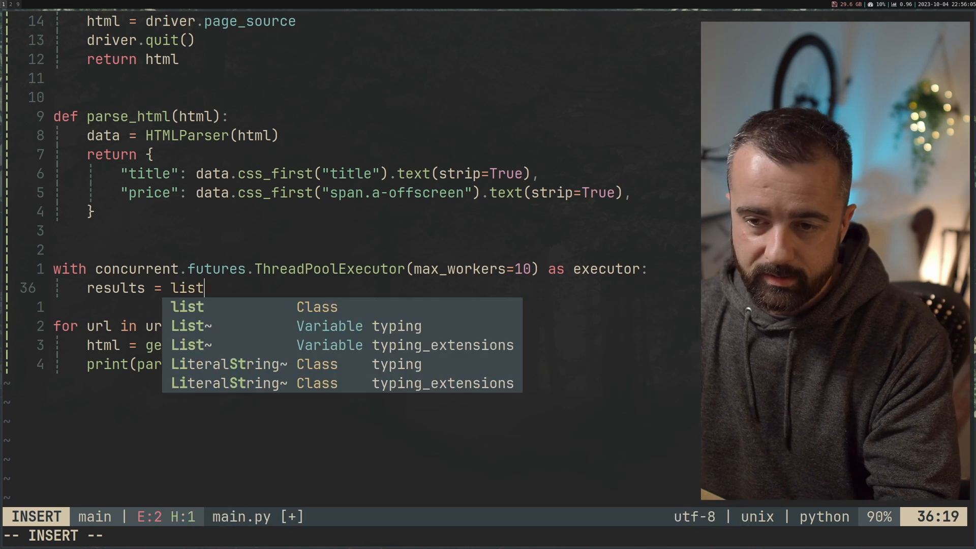
text((executor.map()
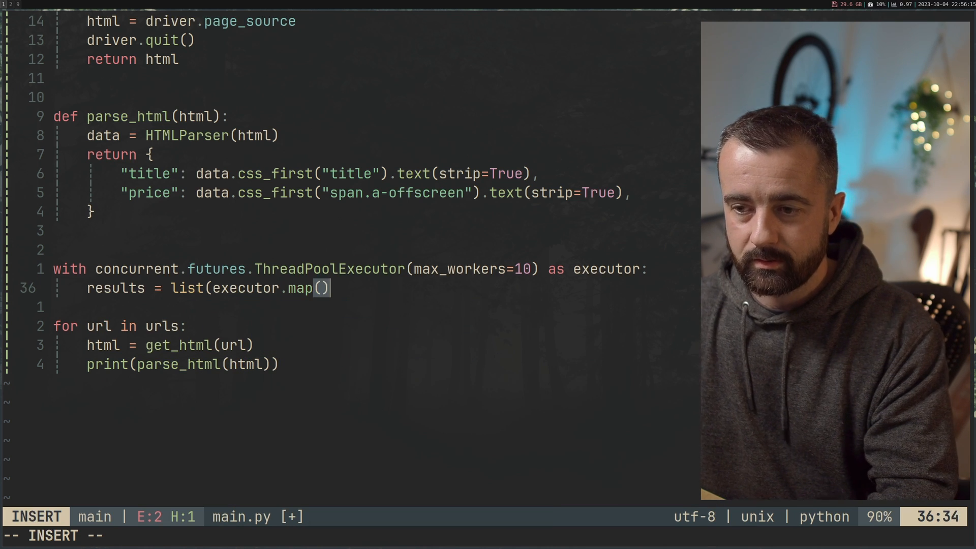
key(Left)
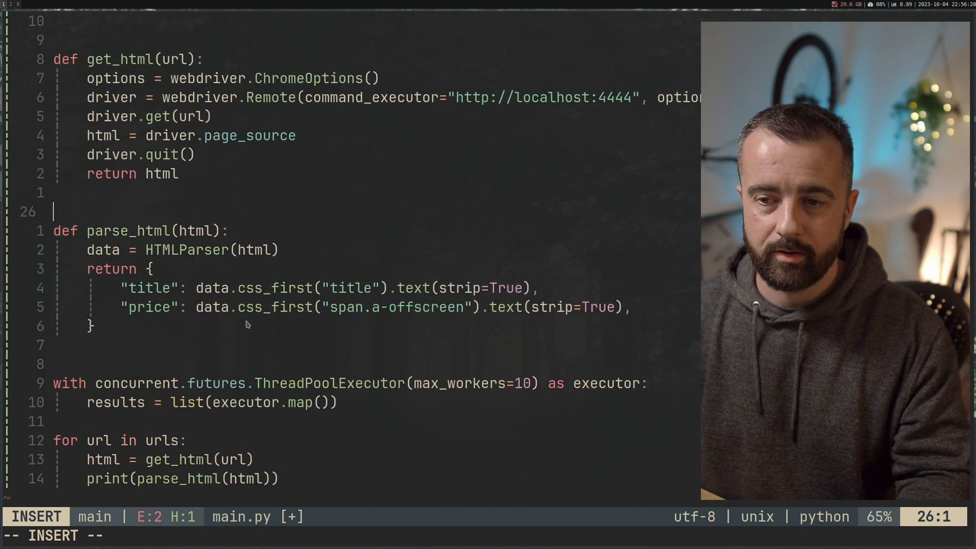
mouse_move(305, 416)
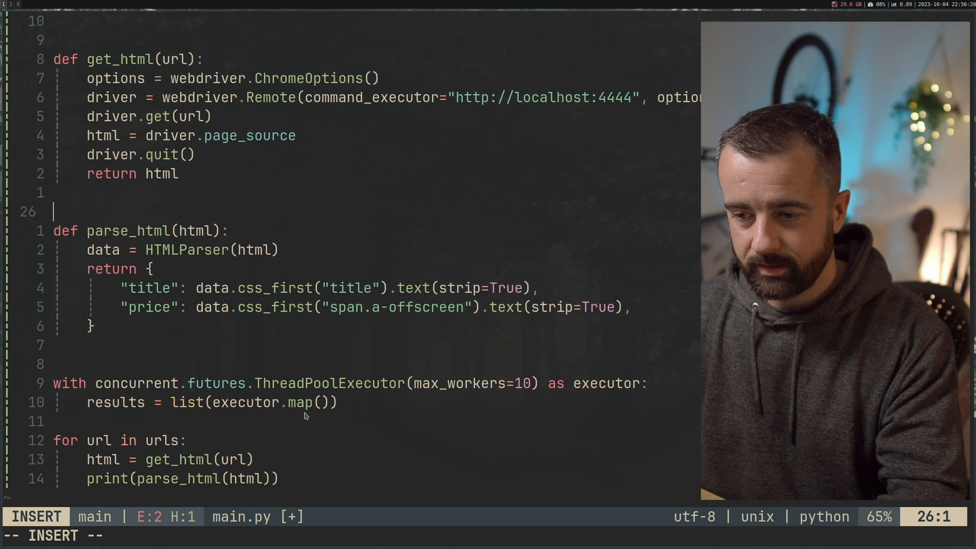
text(get_html, url;)
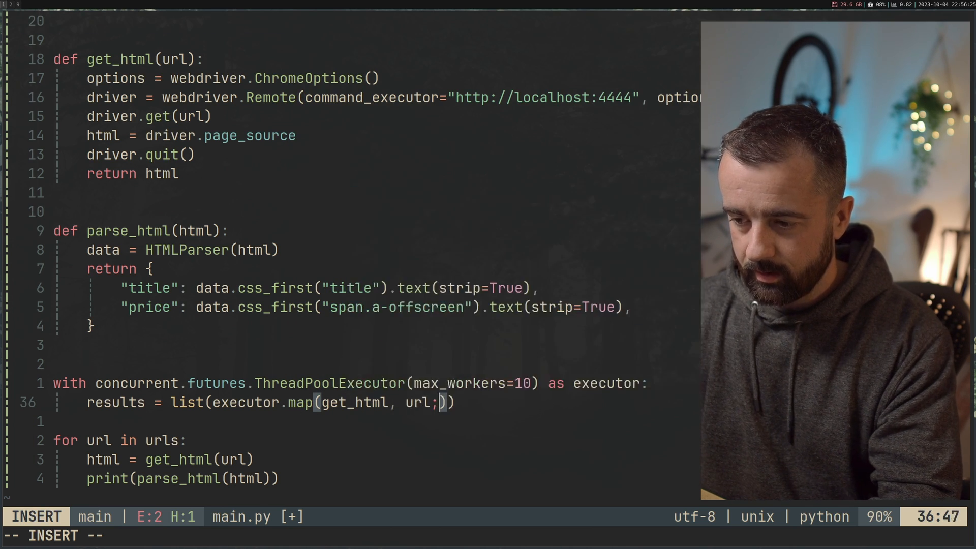
key(Escape)
text(s)
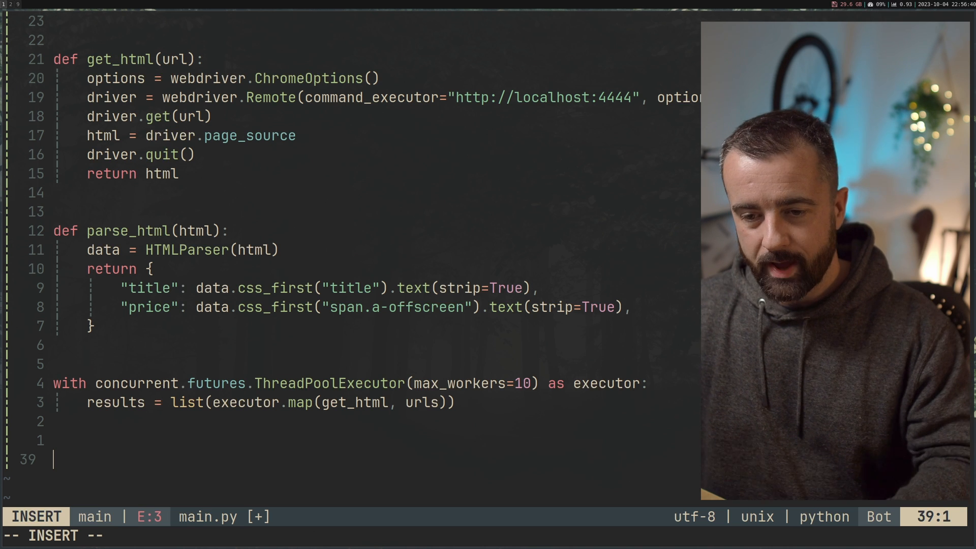
Add 'for res in results:' with print(*parse_html(...)) inside, then save main.py
text(fo)
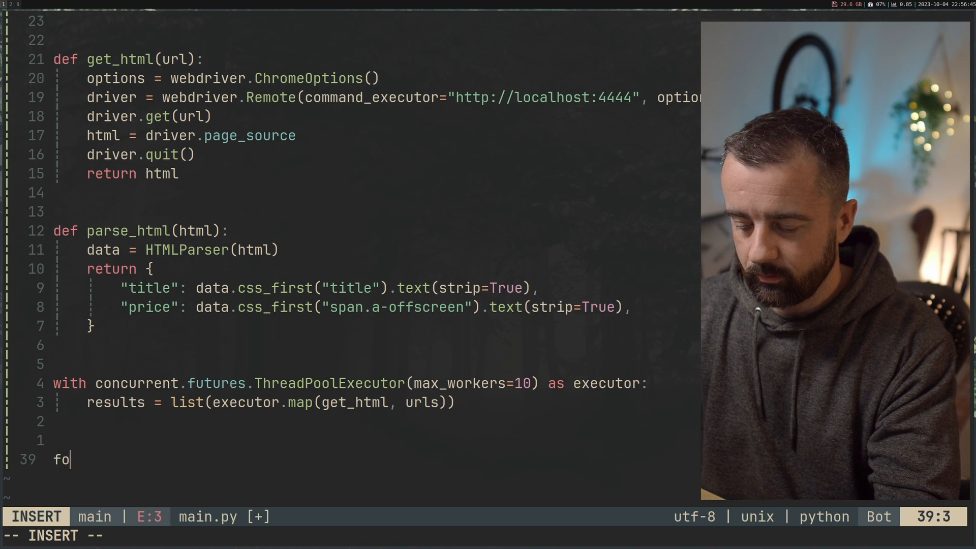
text(r res in results:)
text(z)
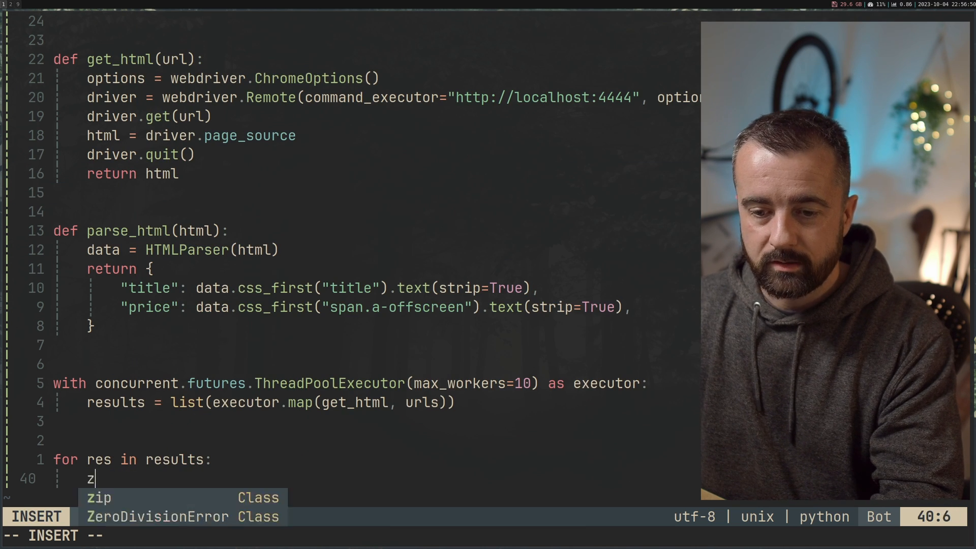
key(Escape)
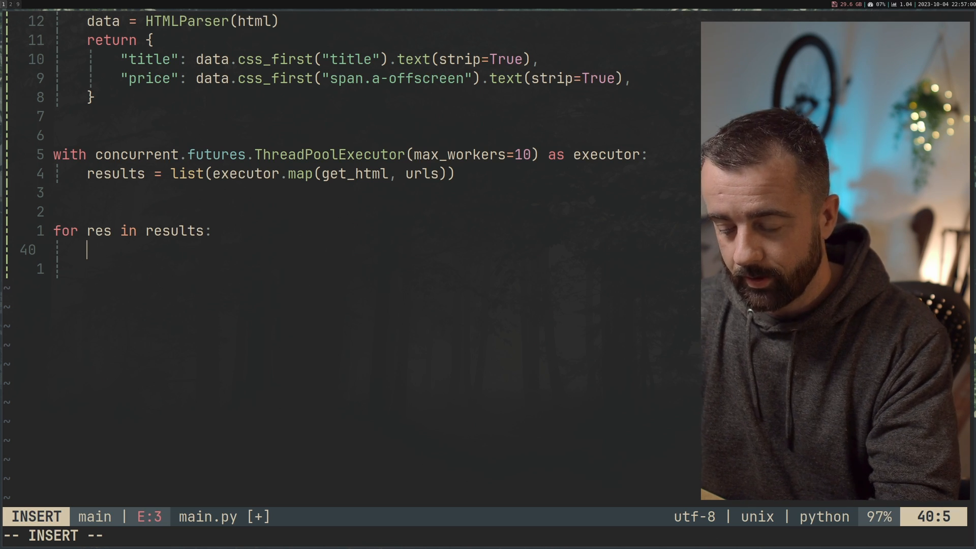
text(print(*)
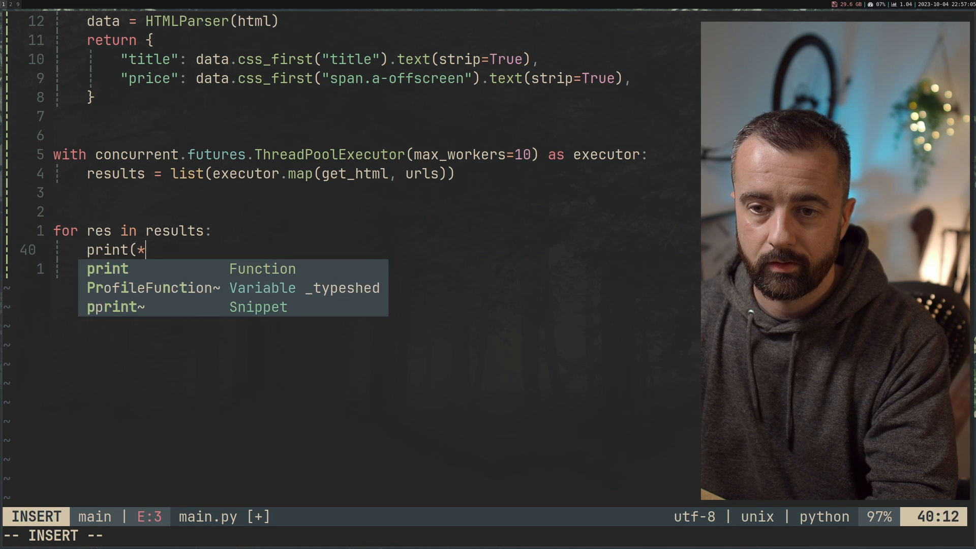
text(parse_html()
click(489, 536)
text(:w)
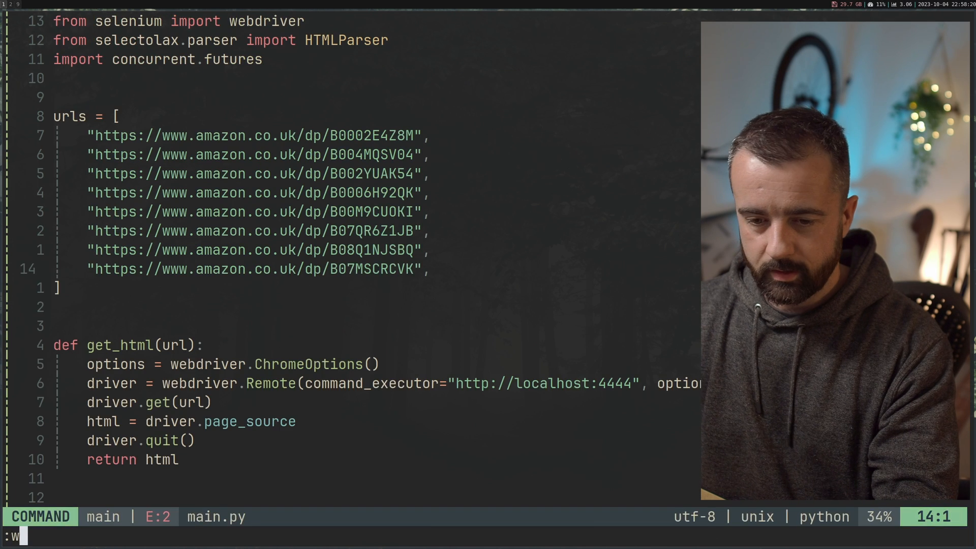
Run main.py and view the eight concurrent Chrome sessions in the Grid Sessions list
key(Return)
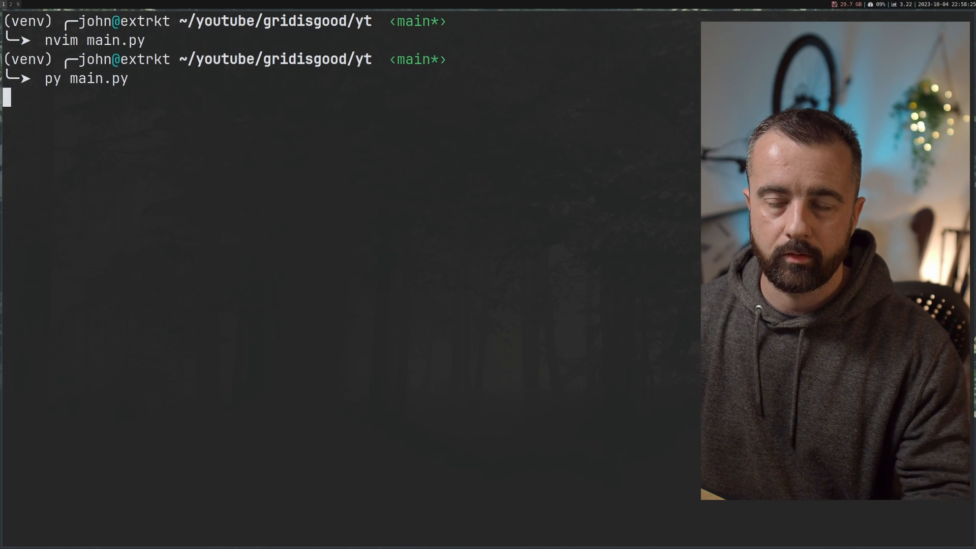
mouse_move(239, 3)
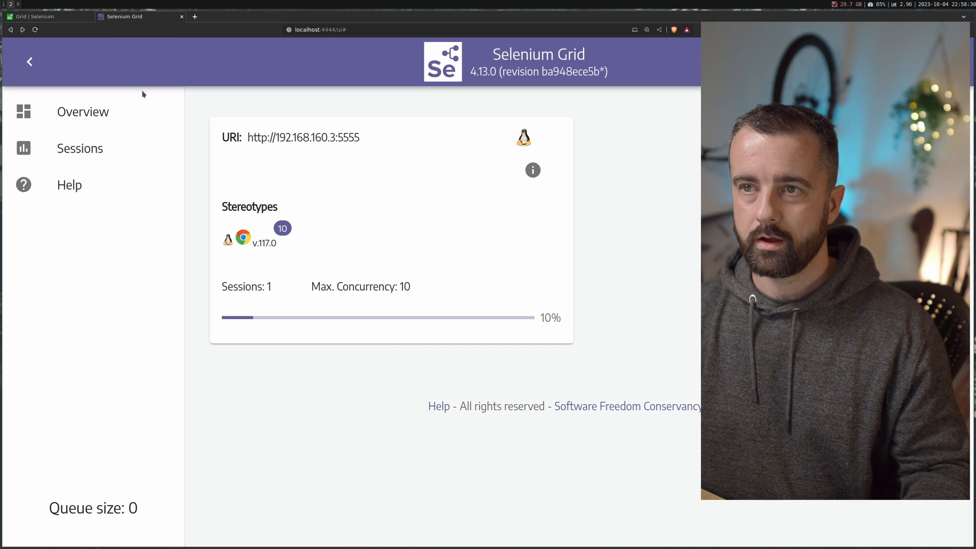
mouse_move(265, 299)
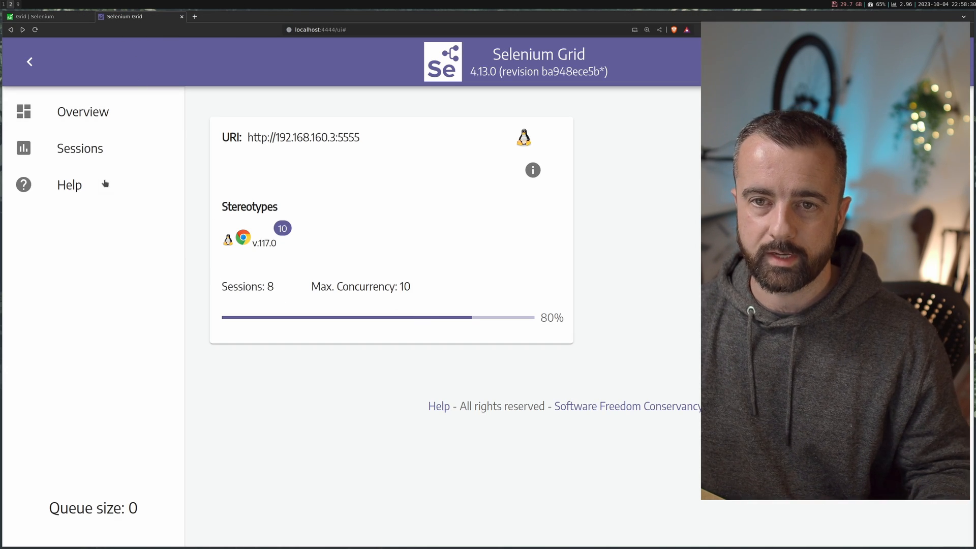
click(80, 148)
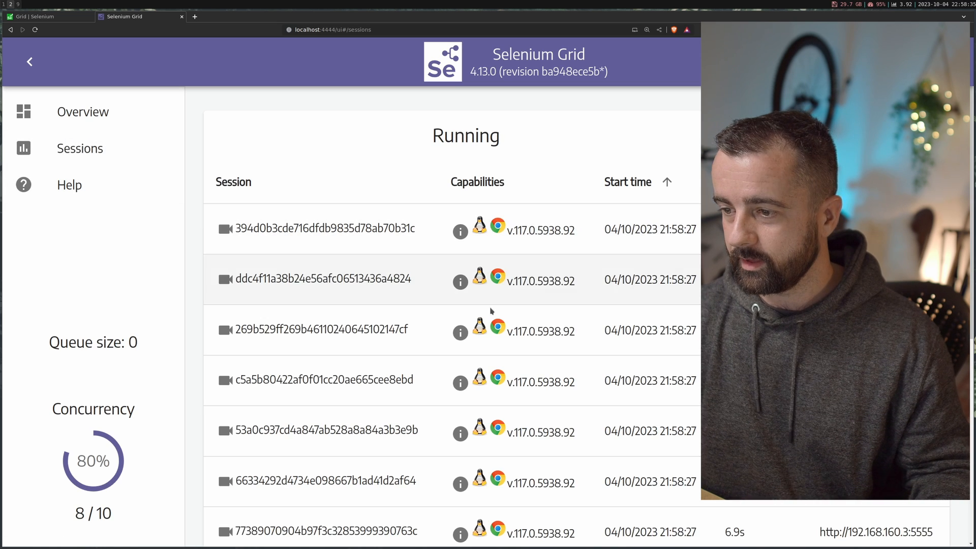
scroll(down, 3)
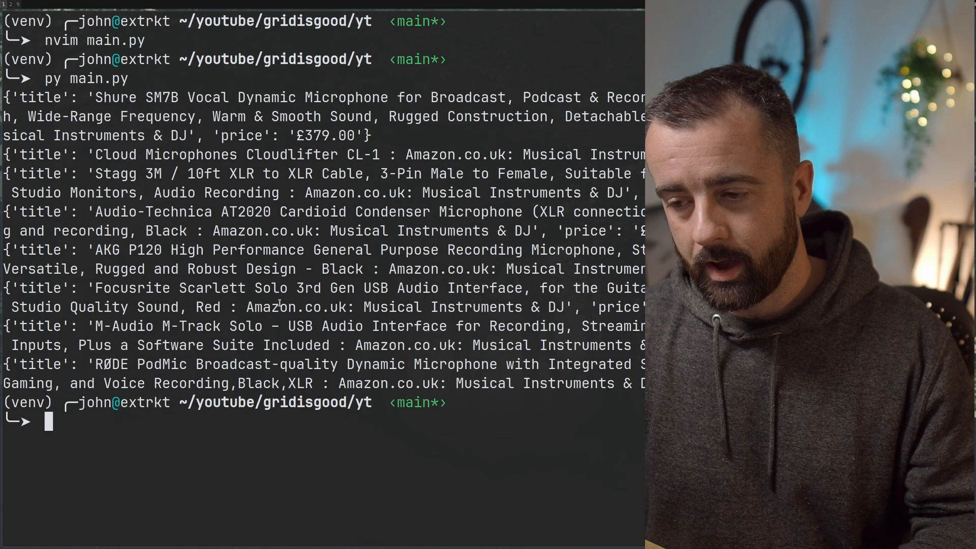
Reopen main.py in Neovim with 'nvim main.py'
text(nvim)
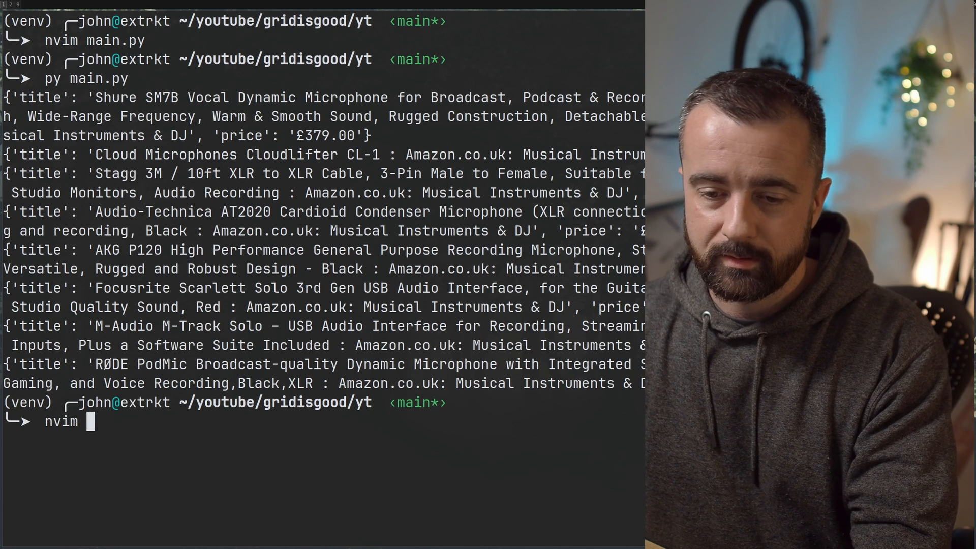
key(Return)
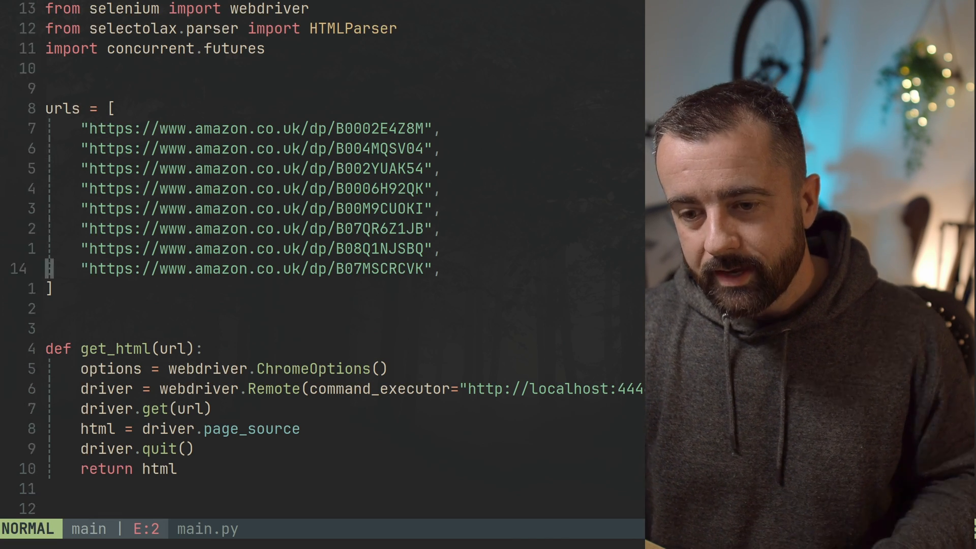
scroll(down, 3)
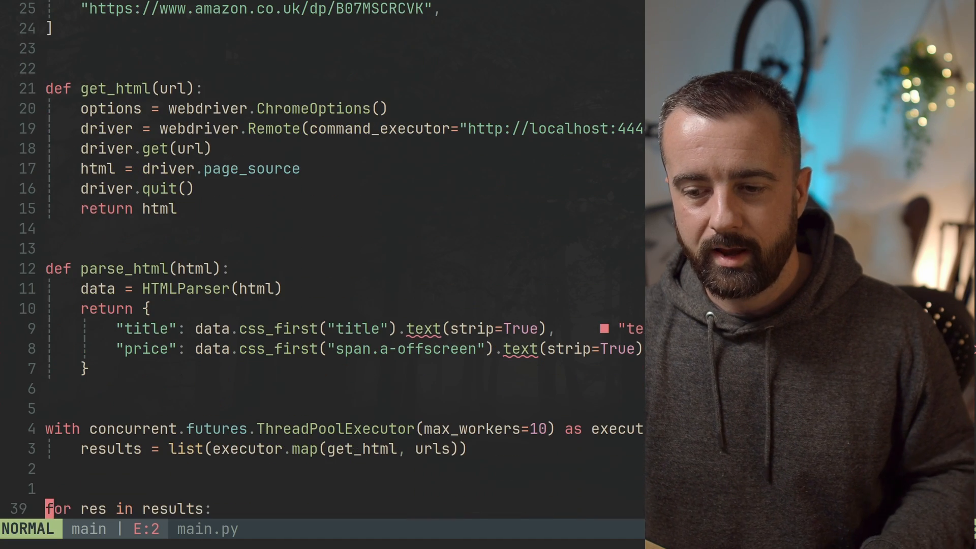